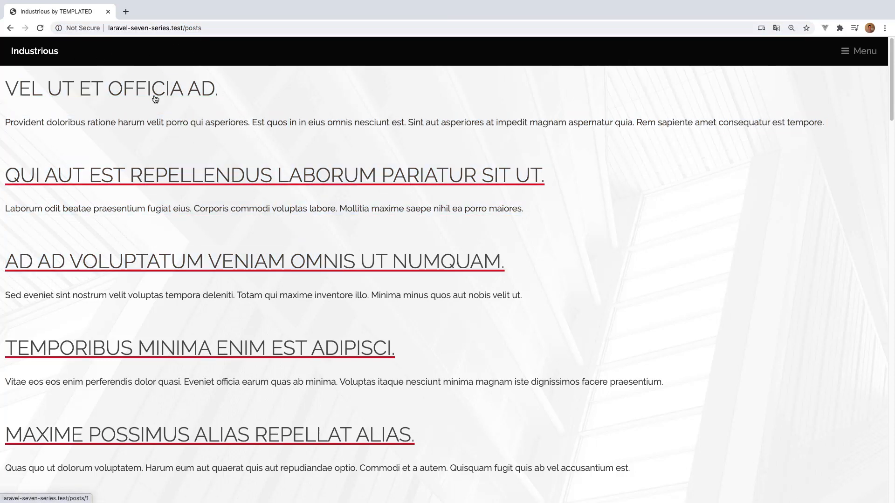
{"action": "left_click", "coordinate": [111, 88]}
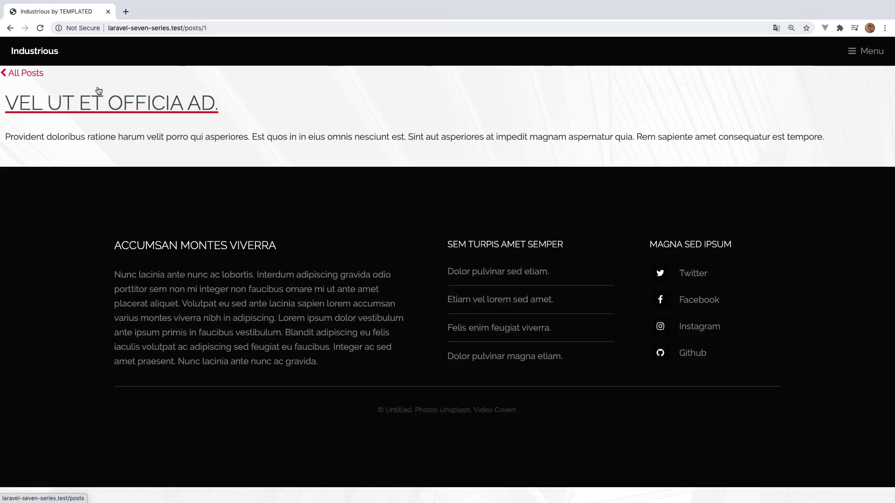
{"action": "left_click", "coordinate": [25, 73]}
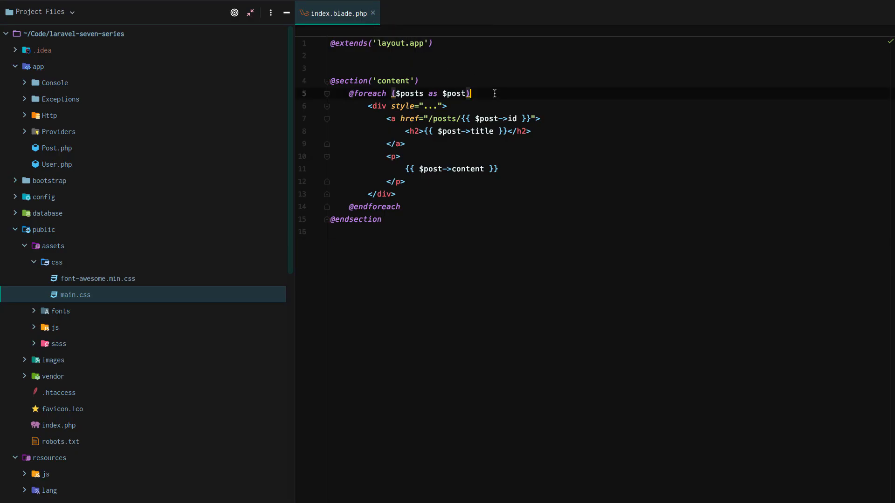
{"action": "type", "text": "padding:10px;margin-top:10px"}
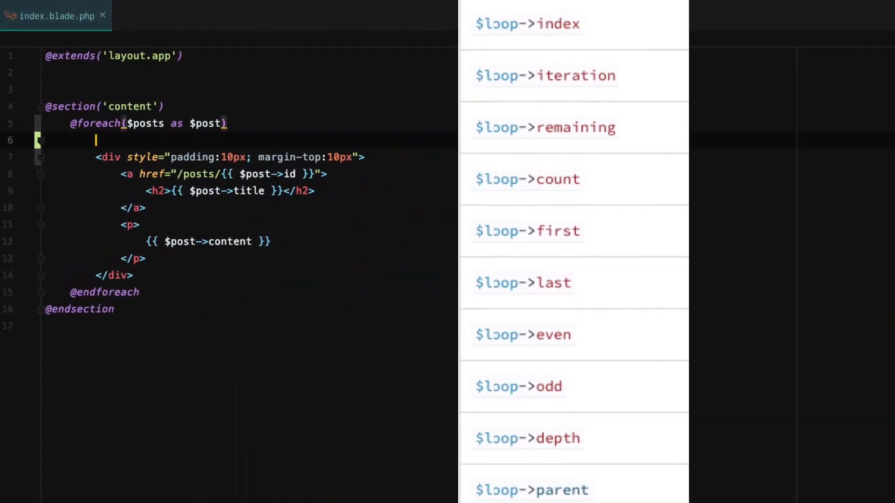
{"action": "type", "text": "{{ $llop }}"}
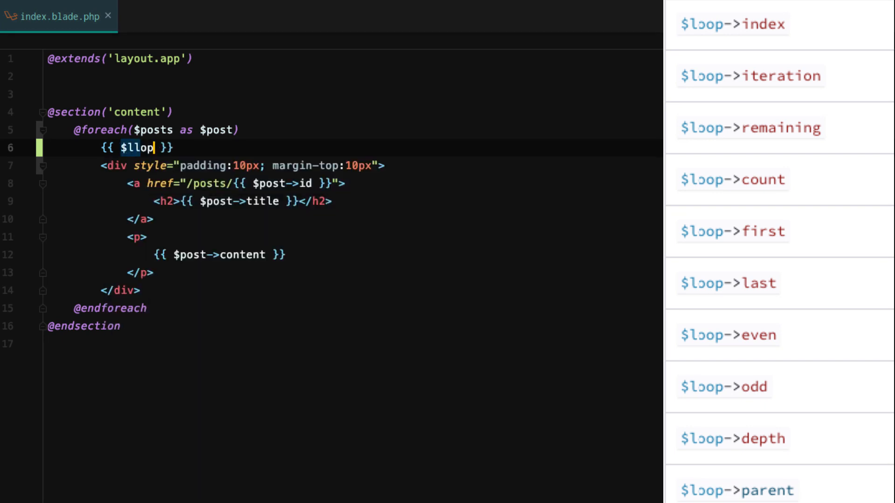
{"action": "type", "text": "loop"}
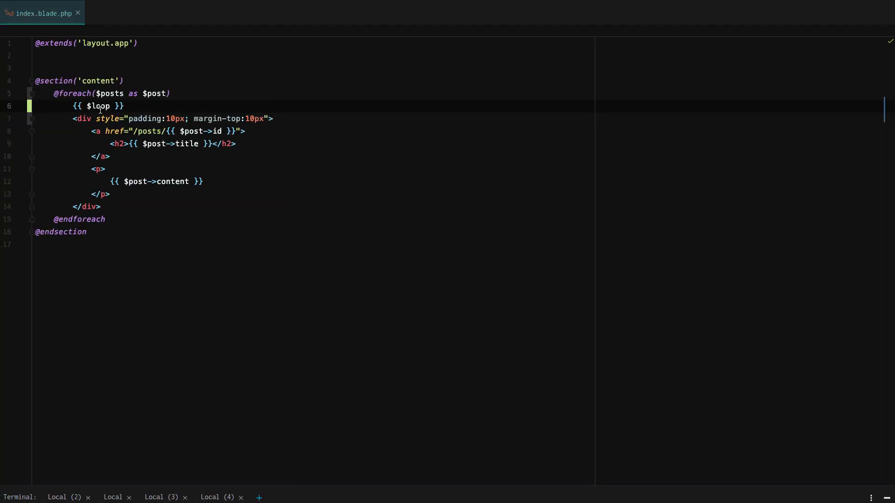
{"action": "type", "text": "@json("}
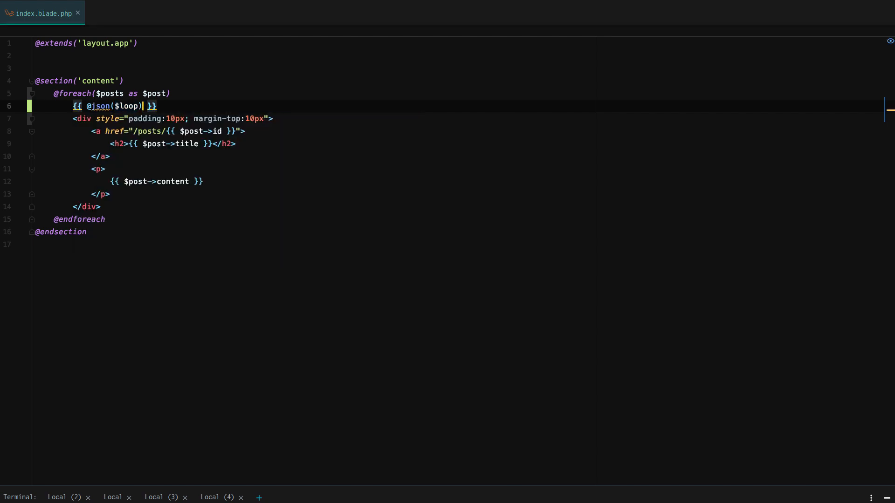
{"action": "mouse_move", "coordinate": [418, 496]}
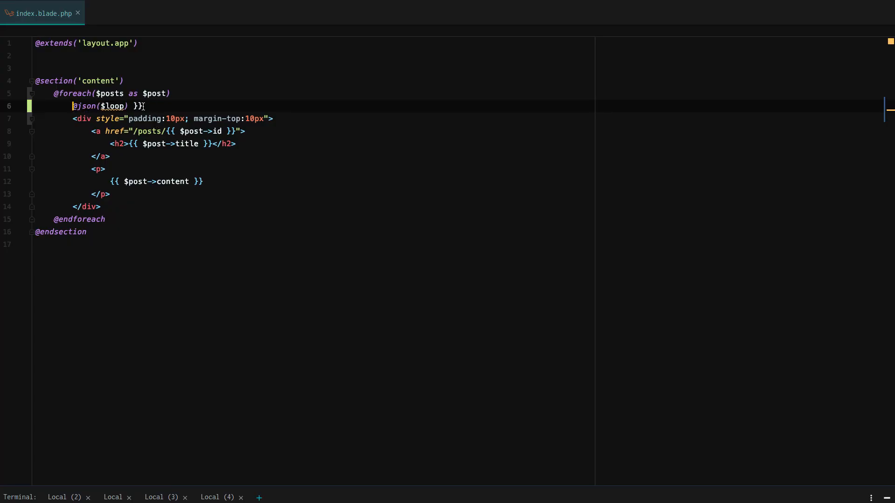
{"action": "key", "text": "BackSpace"}
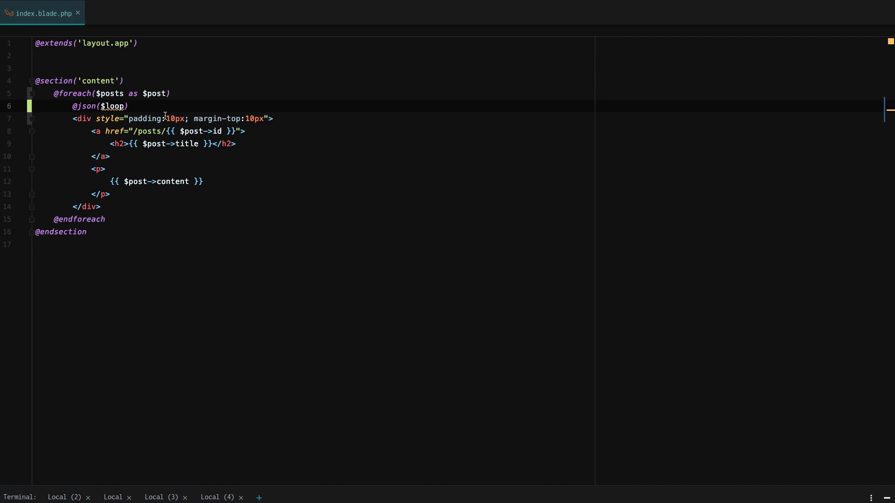
{"action": "mouse_move", "coordinate": [402, 496]}
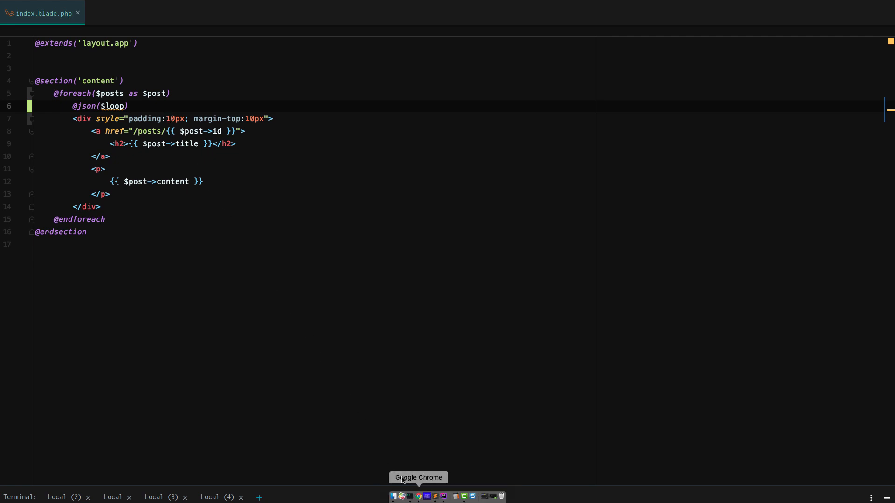
- Switch to Chrome and scroll through the posts page's loop JSON output
{"action": "left_click", "coordinate": [402, 497]}
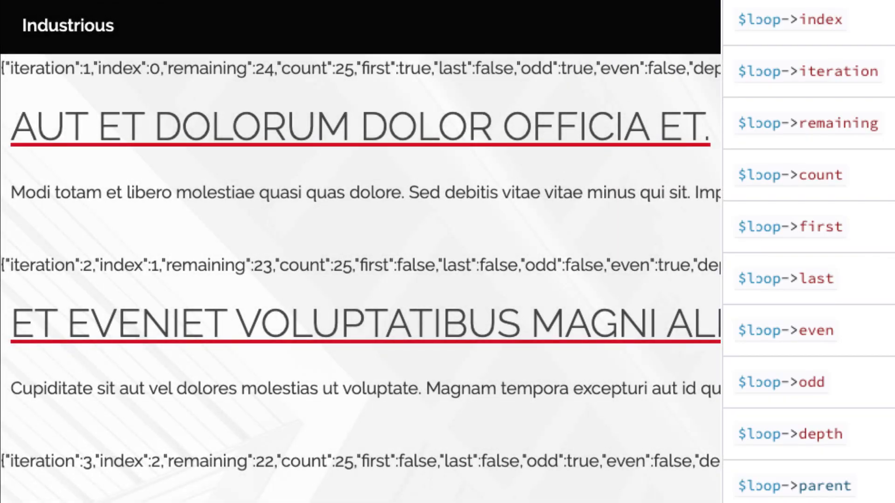
{"action": "scroll", "scroll_direction": "down", "scroll_amount": 3}
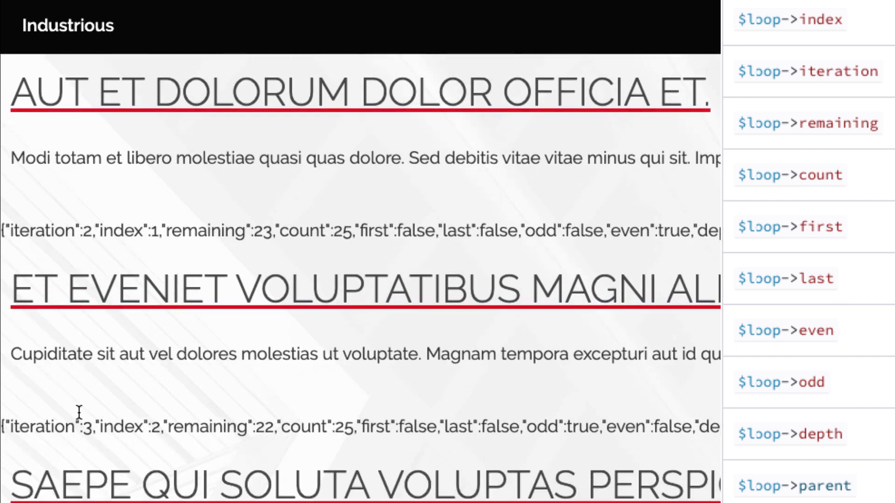
{"action": "scroll", "scroll_direction": "down", "scroll_amount": 3}
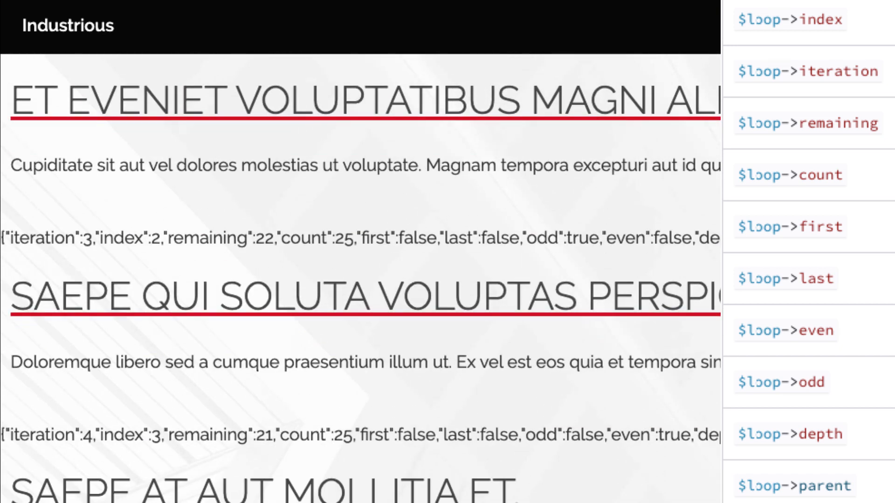
{"action": "scroll", "scroll_direction": "down", "scroll_amount": 3}
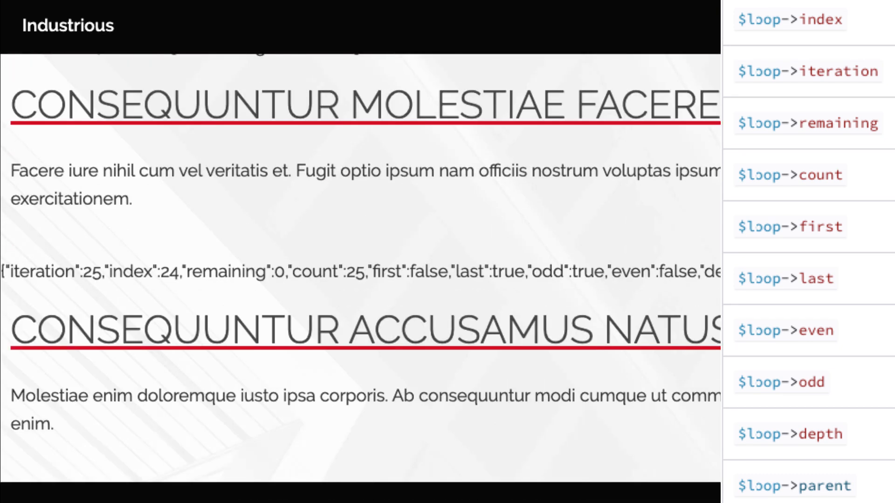
{"action": "scroll", "scroll_direction": "up", "scroll_amount": 3}
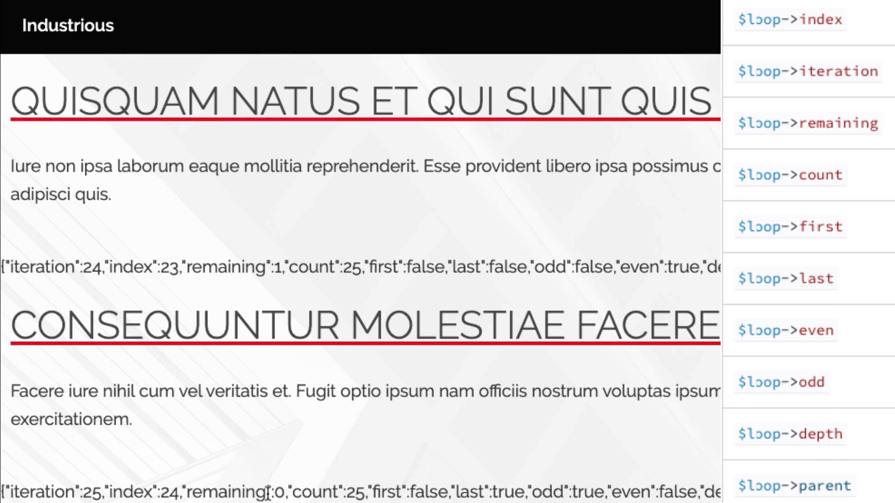
{"action": "scroll", "scroll_direction": "up", "scroll_amount": 3}
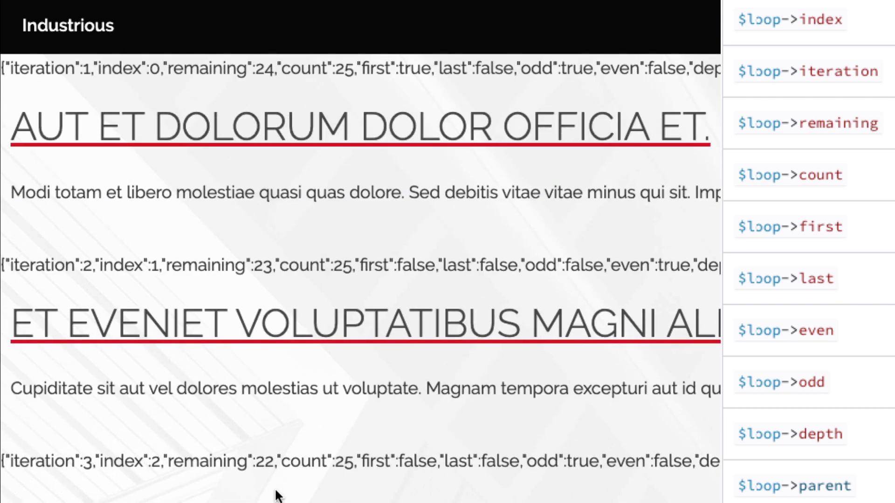
- Select the 'true' values in the loop JSON for the first and final posts
{"action": "double_click", "coordinate": [262, 68]}
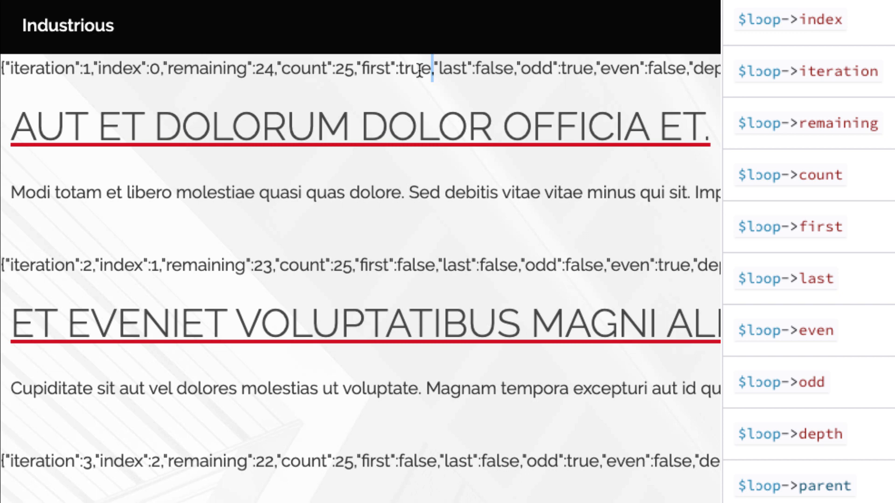
{"action": "double_click", "coordinate": [417, 68]}
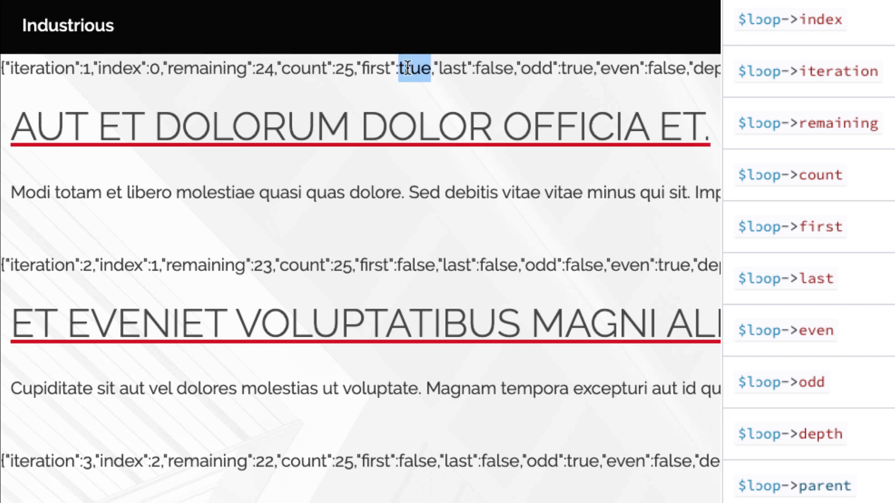
{"action": "scroll", "scroll_direction": "down", "scroll_amount": 3}
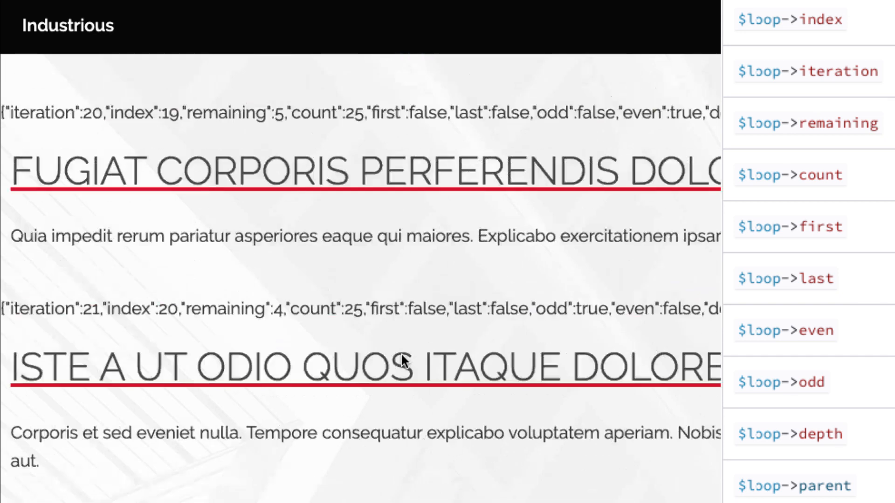
{"action": "scroll", "scroll_direction": "down", "scroll_amount": 3}
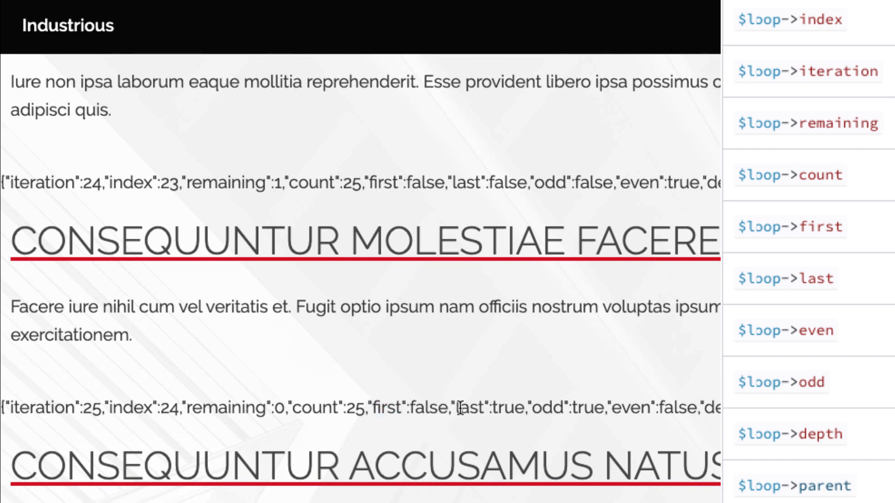
{"action": "double_click", "coordinate": [469, 409]}
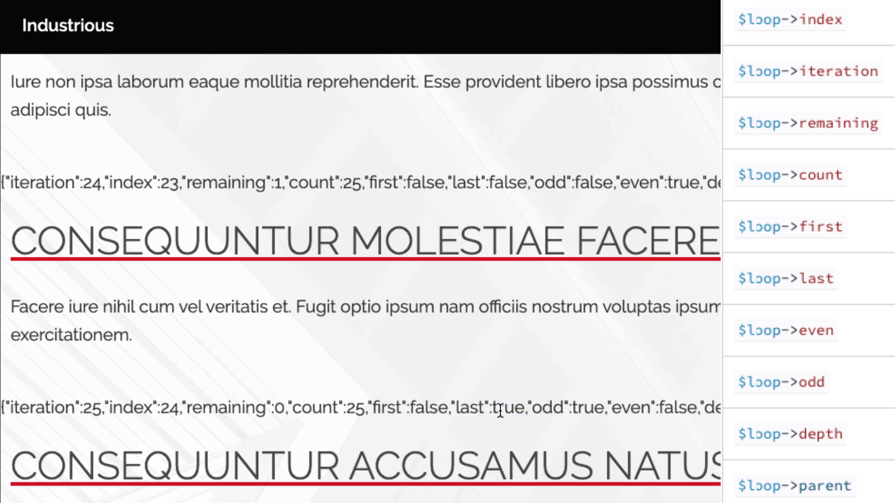
{"action": "scroll", "scroll_direction": "up", "scroll_amount": 3}
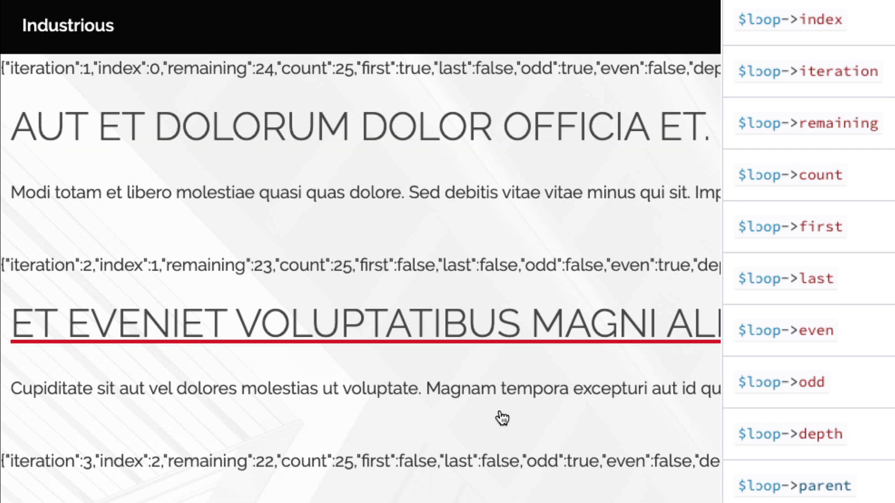
{"action": "mouse_move", "coordinate": [529, 186]}
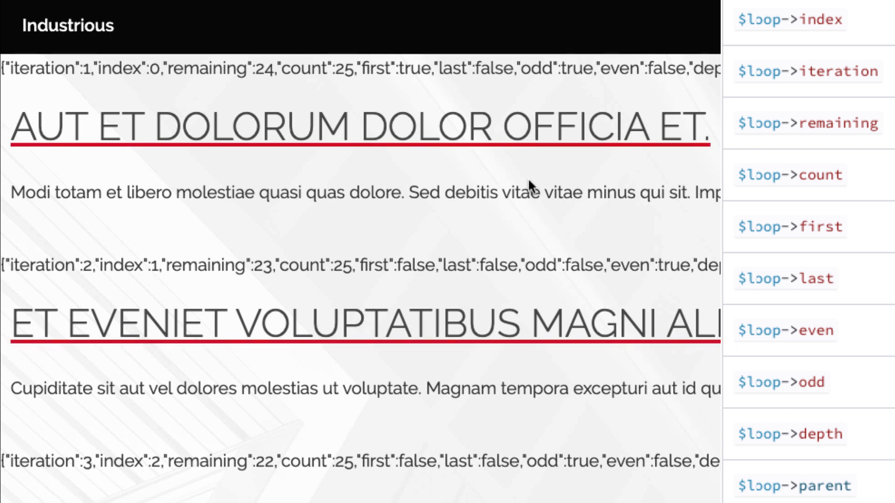
{"action": "double_click", "coordinate": [565, 73]}
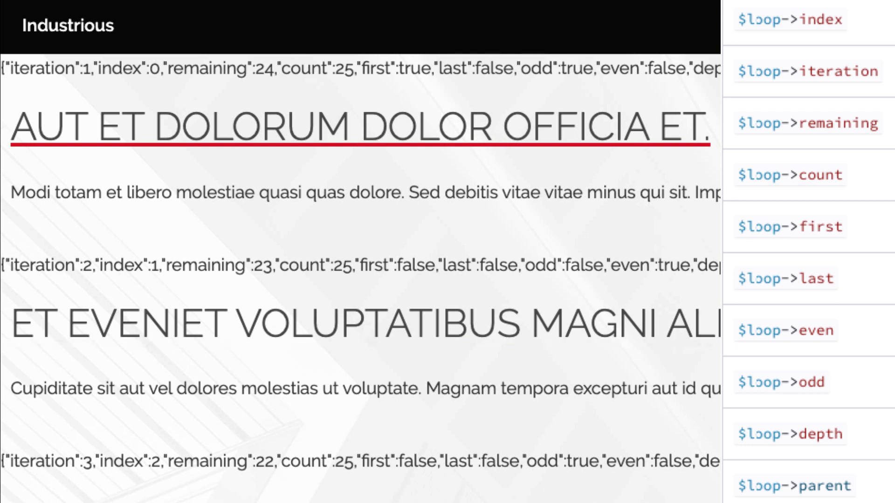
{"action": "double_click", "coordinate": [710, 69]}
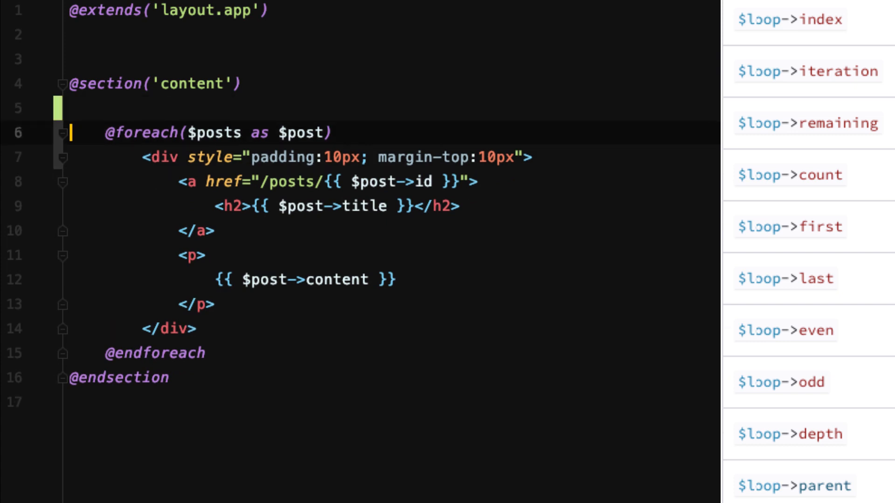
{"action": "type", "text": "{{ $loop }}"}
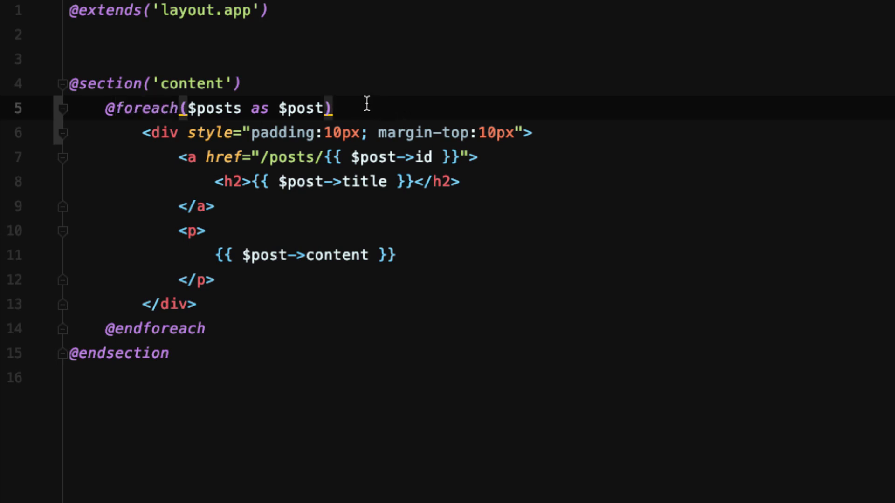
{"action": "key", "text": "Return"}
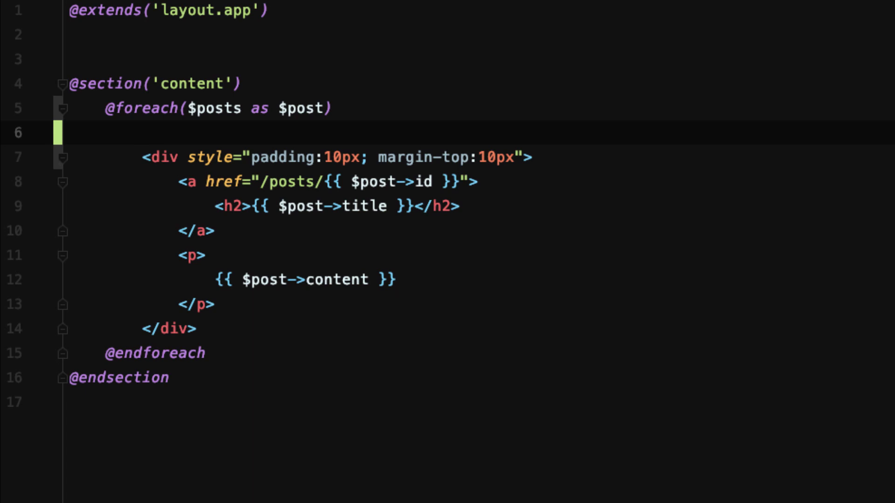
{"action": "type", "text": "@if ("}
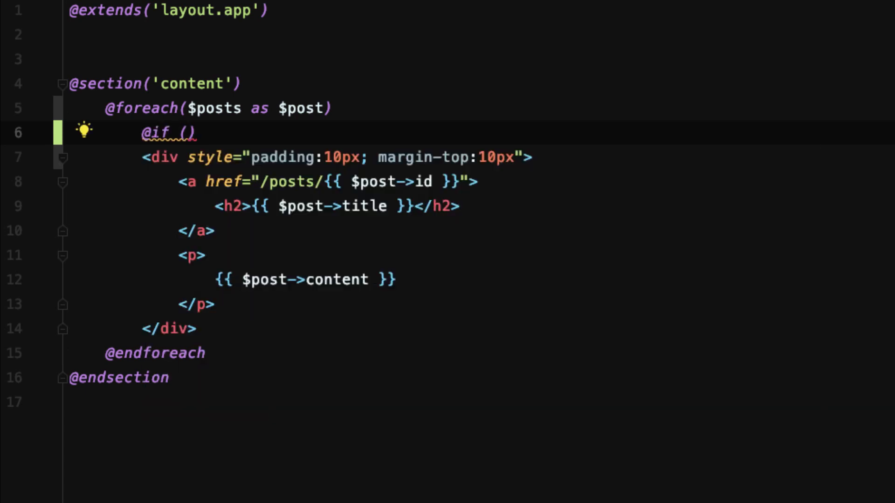
{"action": "type", "text": "$loop->first"}
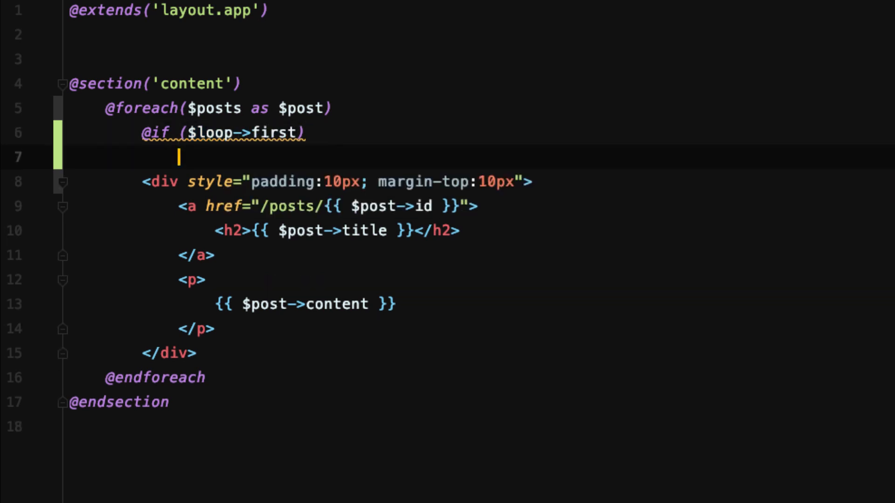
{"action": "type", "text": "@endif"}
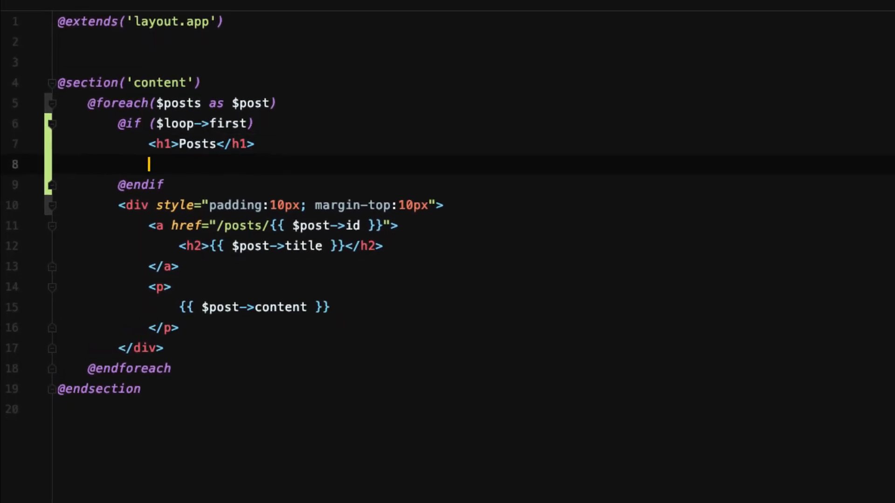
{"action": "type", "text": "<hr>"}
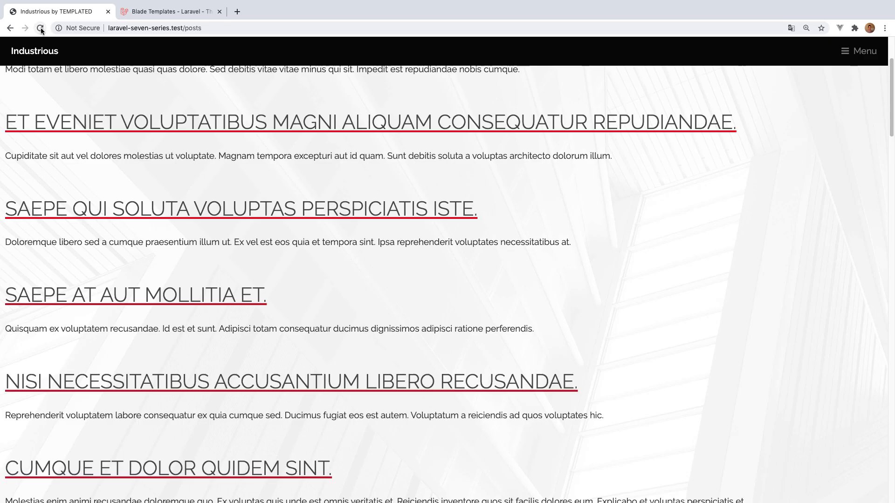
- Reload Chrome and check the single Posts heading above the first post
{"action": "left_click", "coordinate": [40, 28]}
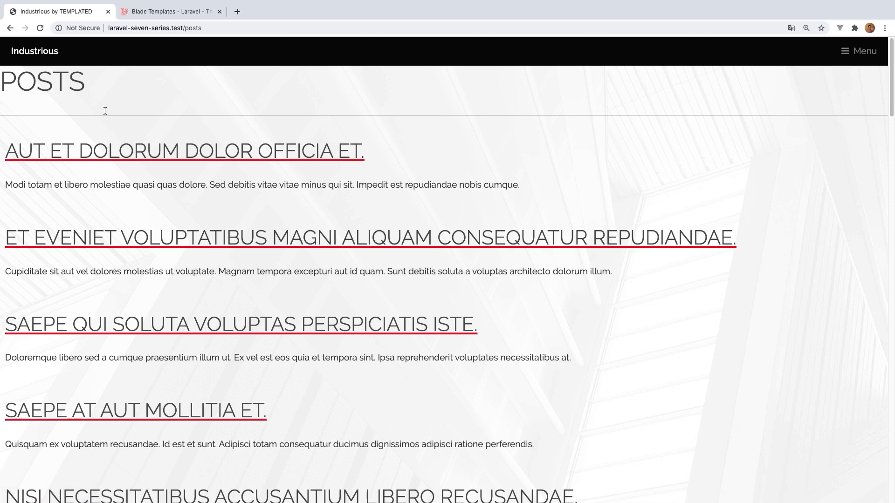
{"action": "mouse_move", "coordinate": [244, 253]}
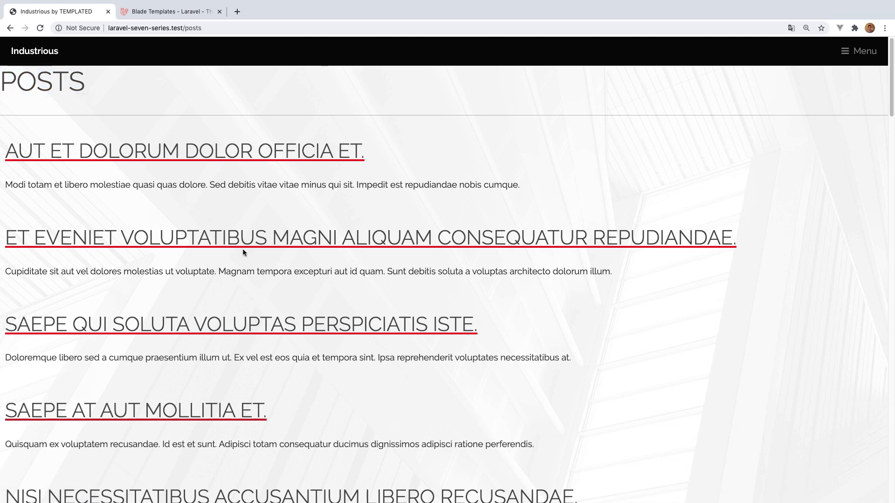
{"action": "mouse_move", "coordinate": [181, 206]}
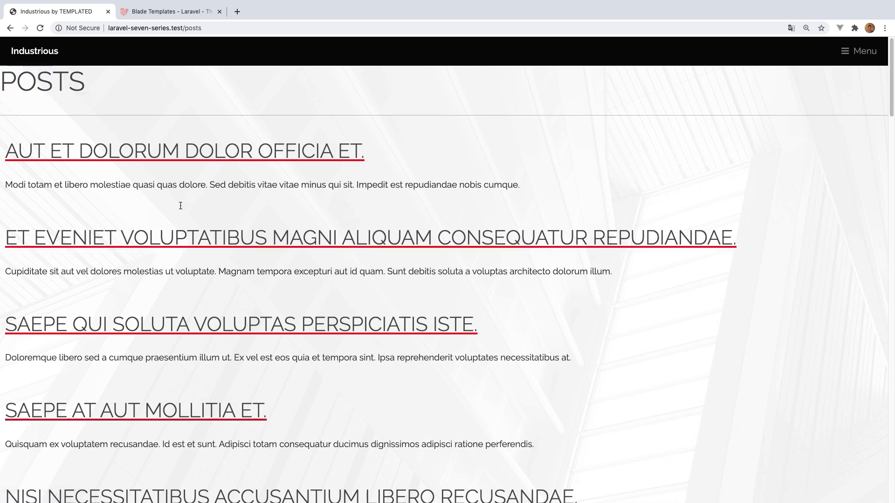
{"action": "double_click", "coordinate": [42, 81]}
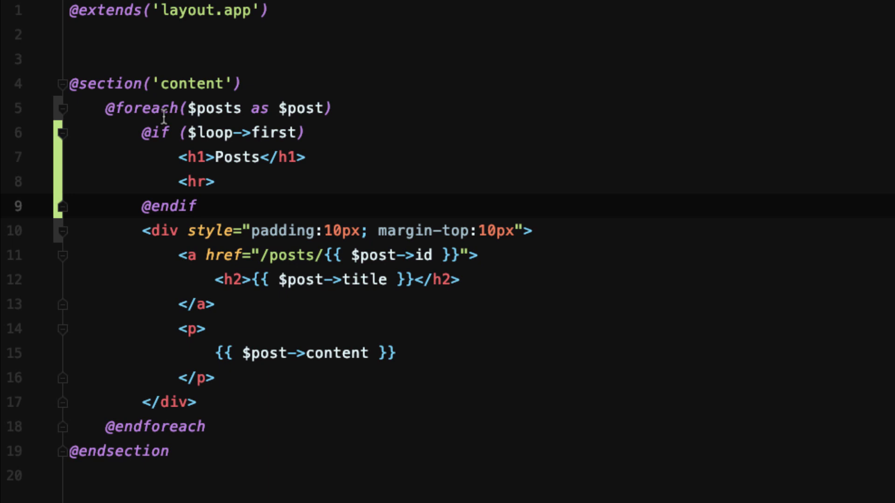
- Wrap the posts content in a <div style="padding:10%"> container
{"action": "left_click", "coordinate": [194, 206]}
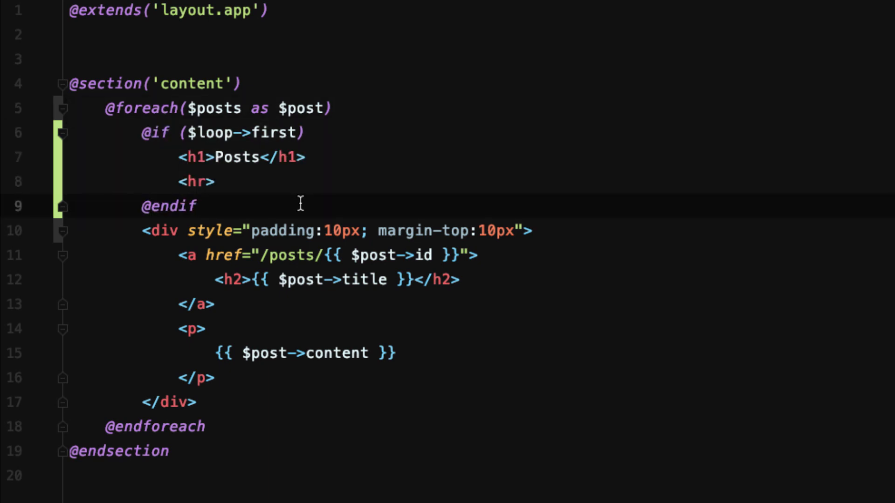
{"action": "left_click", "coordinate": [194, 207]}
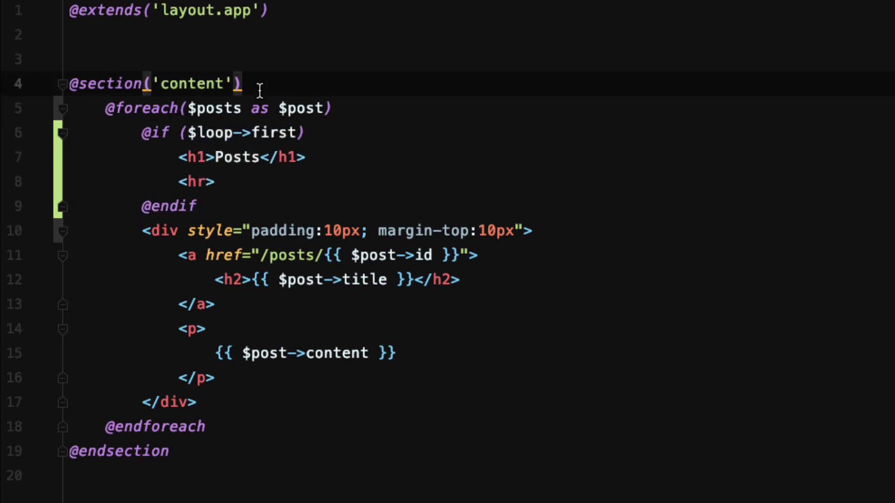
{"action": "key", "text": "Enter"}
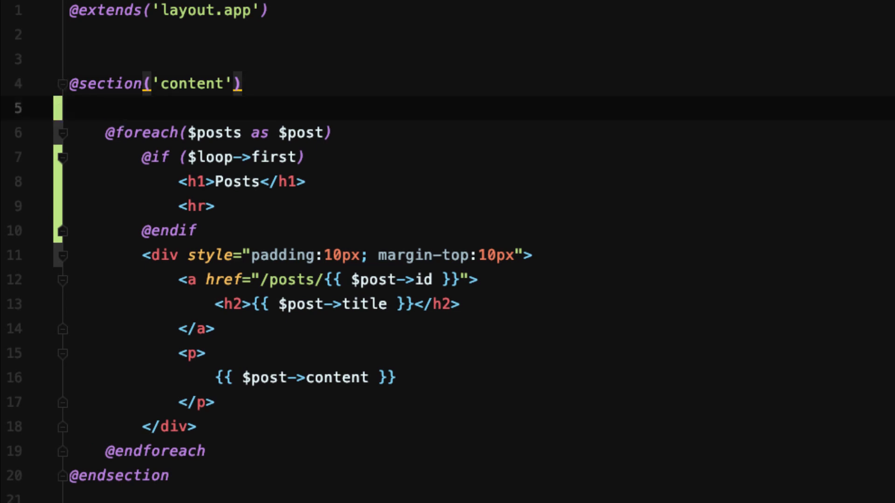
{"action": "type", "text": "<div style=\"padding:"}
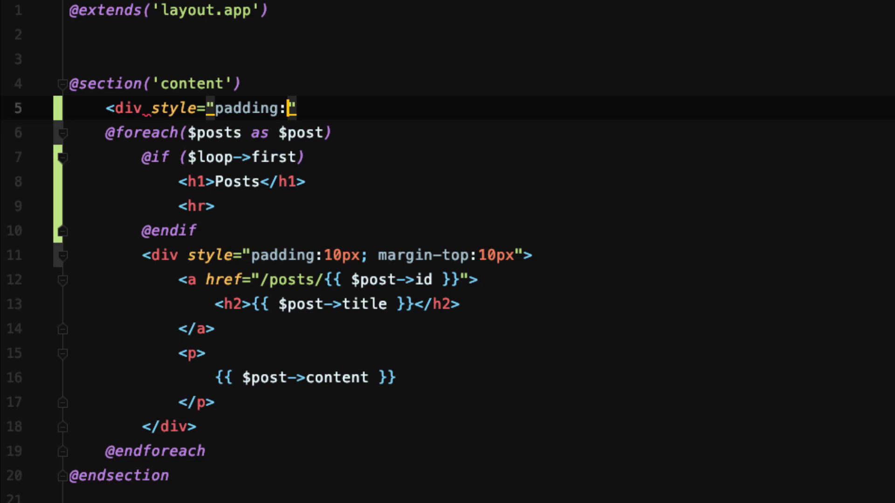
{"action": "type", "text": "10"}
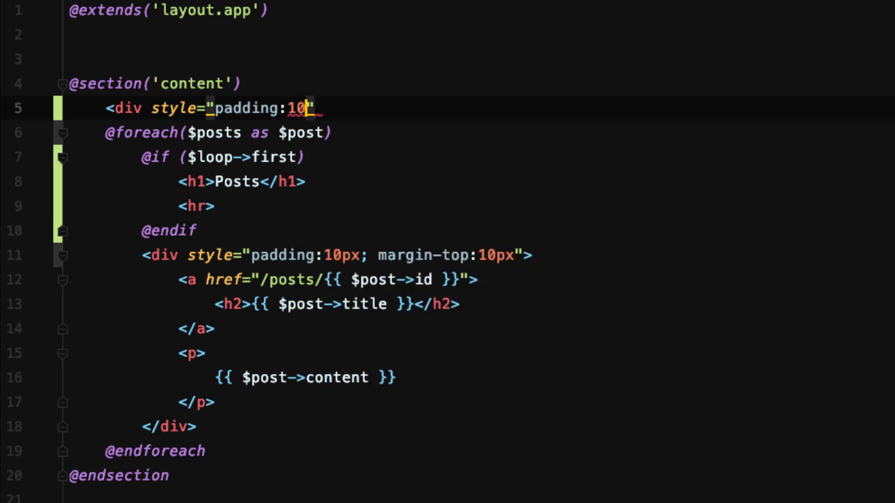
{"action": "type", "text": "%"}
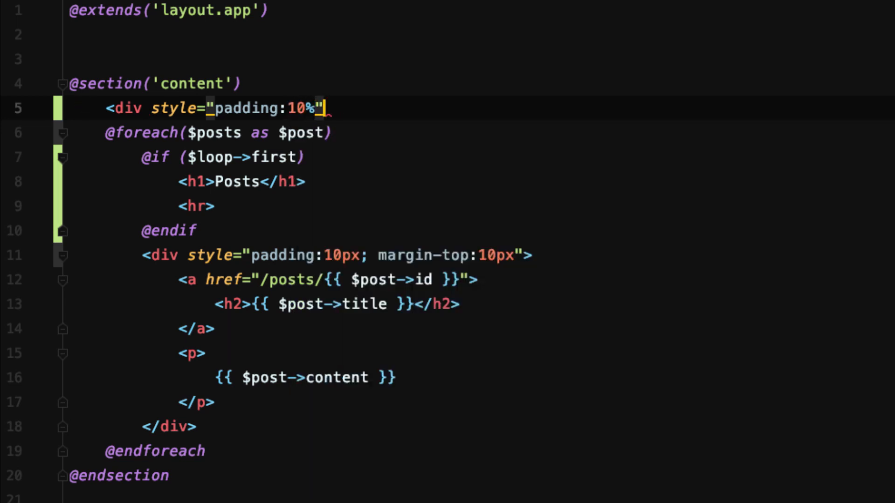
{"action": "type", "text": ">"}
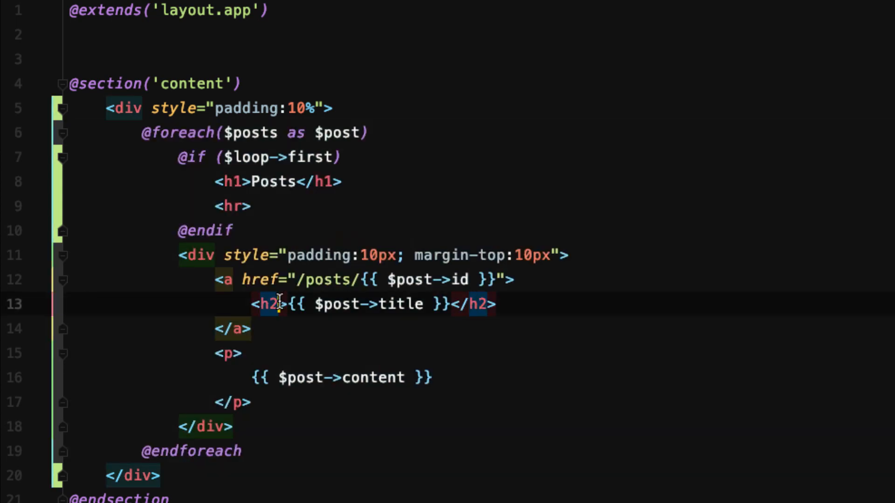
- Change the post title tags from h2 to h3
{"action": "type", "text": "3"}
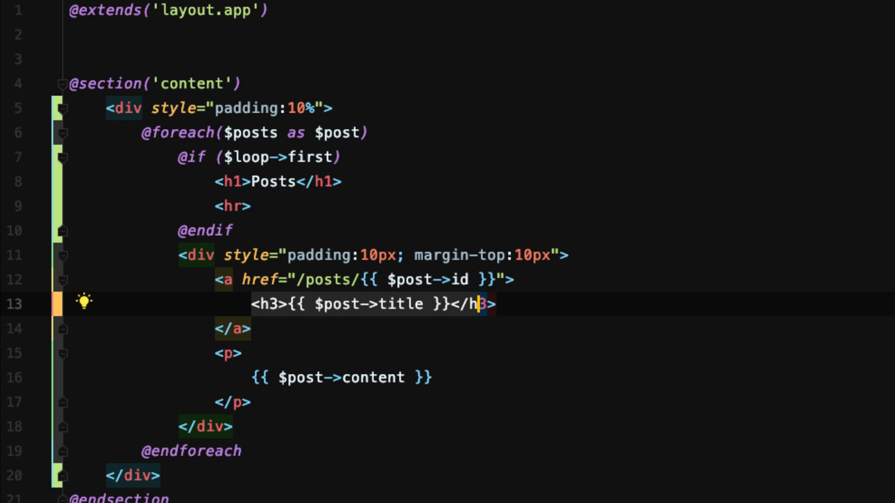
{"action": "left_click", "coordinate": [170, 11]}
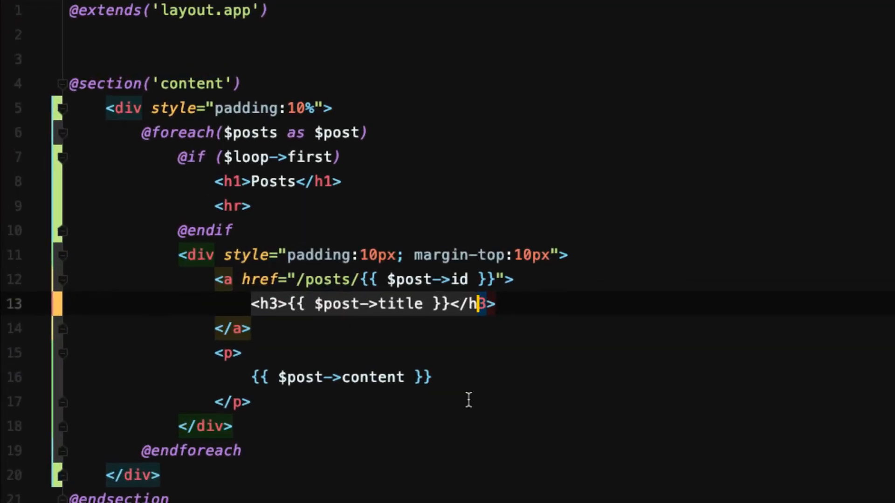
{"action": "left_click", "coordinate": [333, 109]}
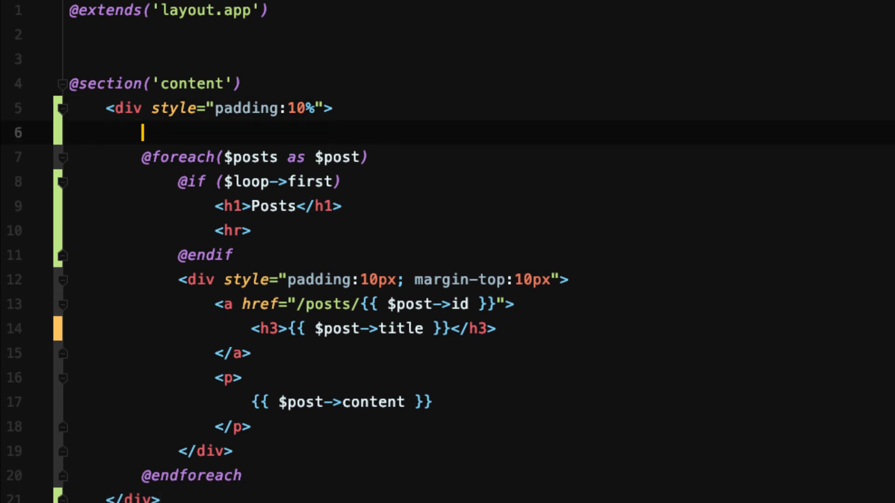
{"action": "type", "text": "@forelse("}
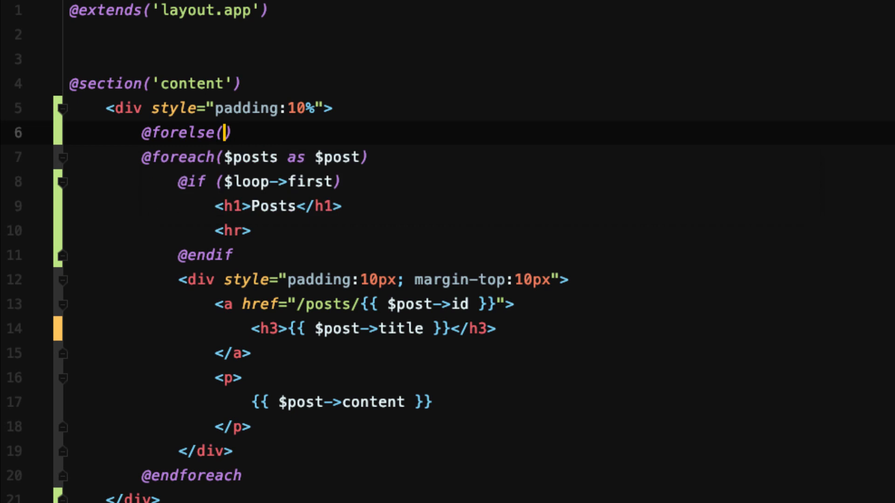
{"action": "type", "text": "$posts as $post"}
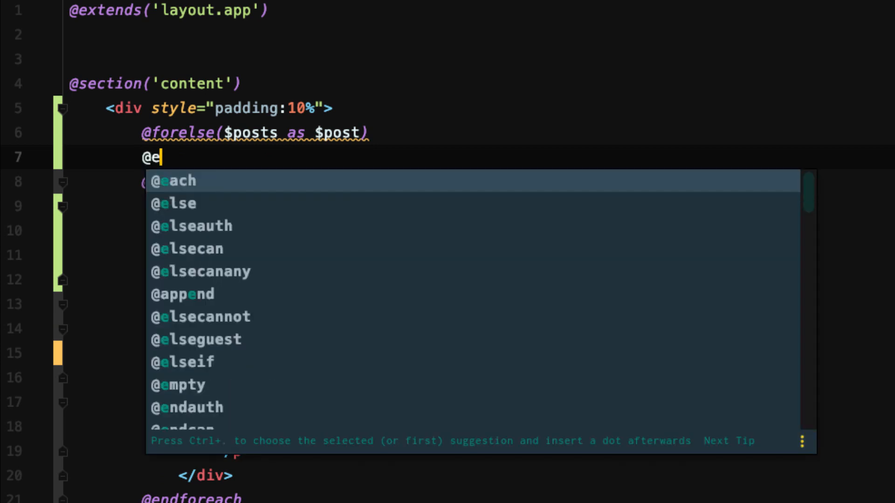
{"action": "type", "text": "ndforelse"}
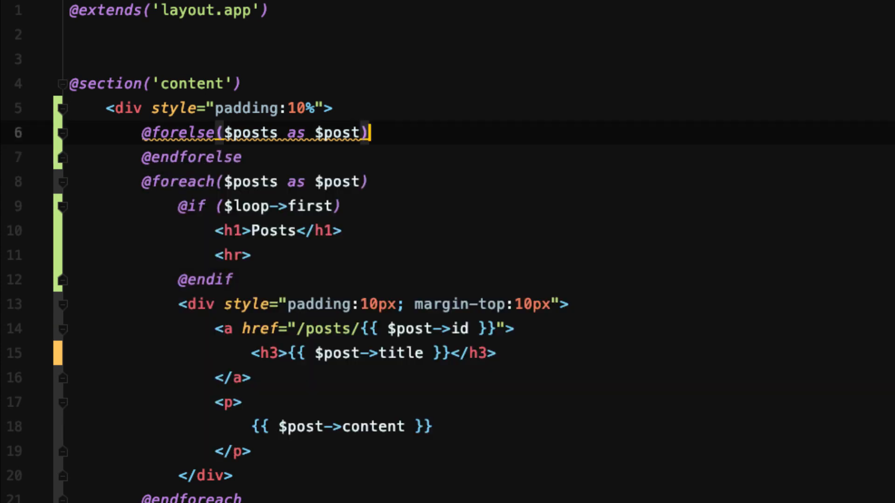
{"action": "key", "text": "enter"}
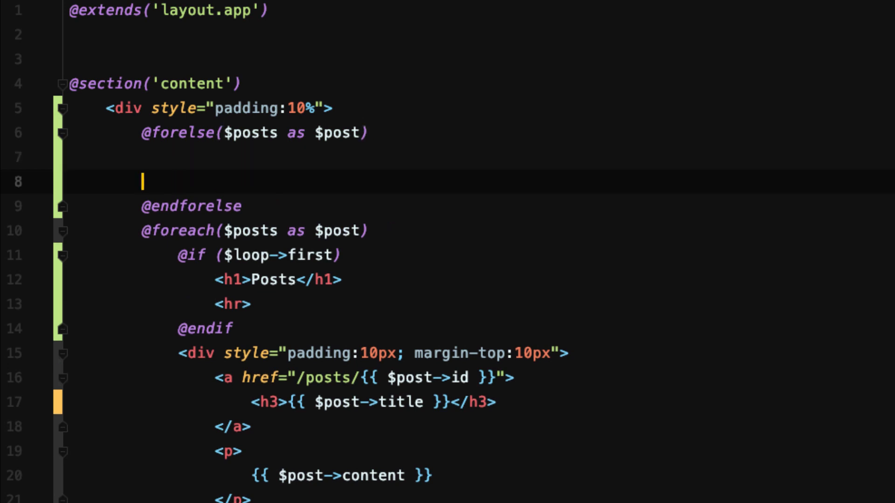
{"action": "type", "text": "@empty"}
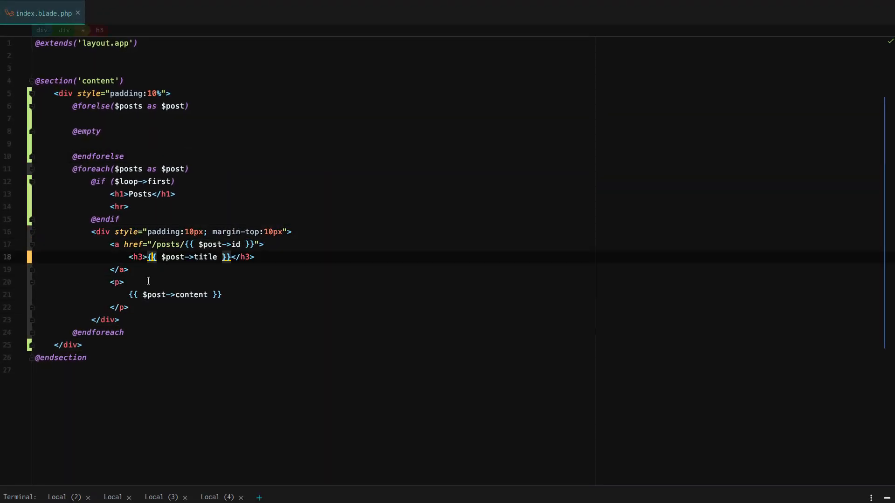
{"action": "right_click", "coordinate": [148, 282]}
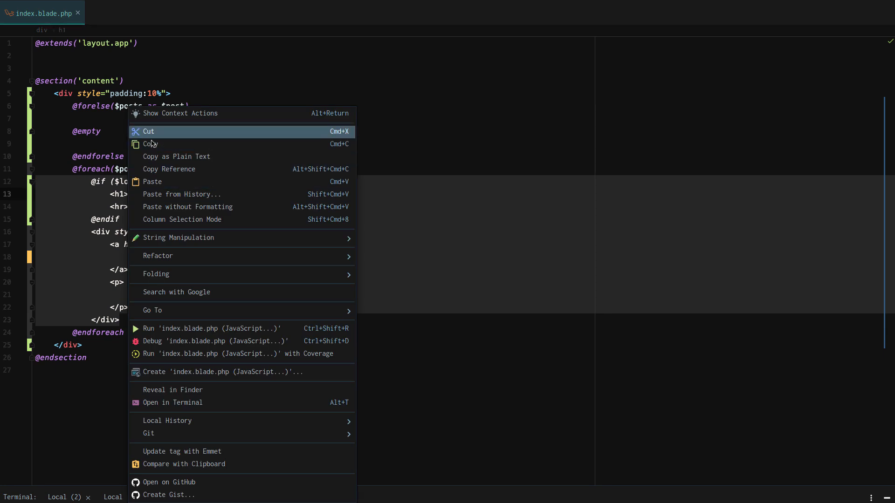
{"action": "left_click", "coordinate": [149, 131]}
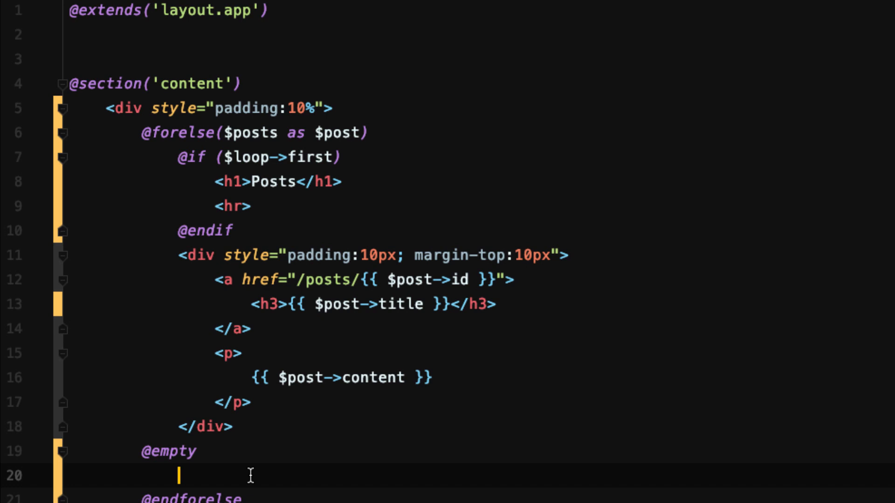
{"action": "type", "text": "No"}
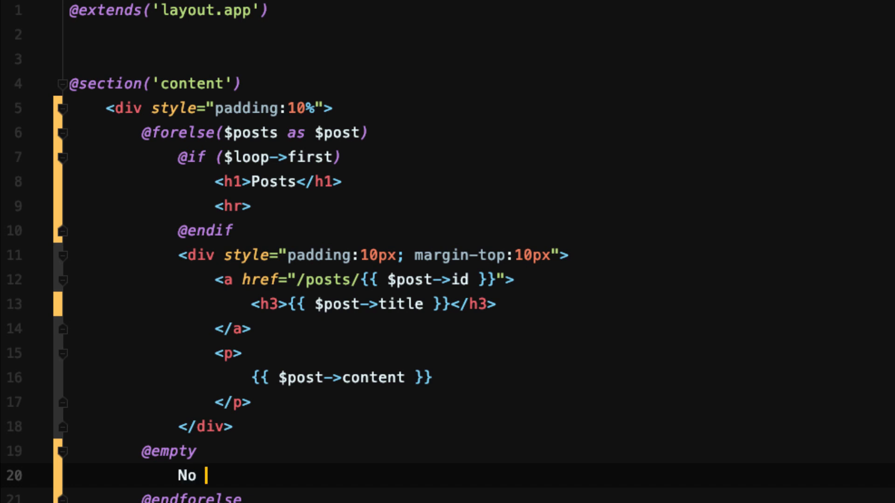
{"action": "type", "text": "posts to show"}
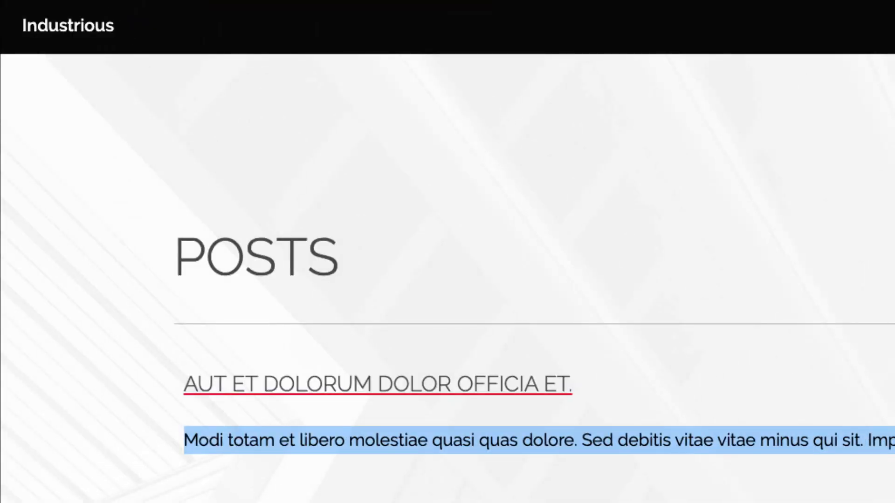
- Reload the Chrome posts page and clear the stray text selection
{"action": "scroll", "scroll_direction": "down", "scroll_amount": 3}
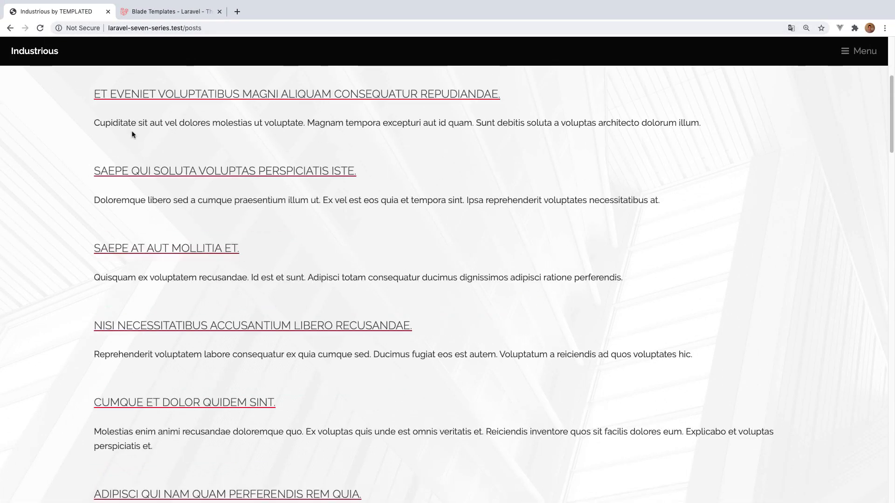
{"action": "scroll", "scroll_direction": "up", "scroll_amount": 3}
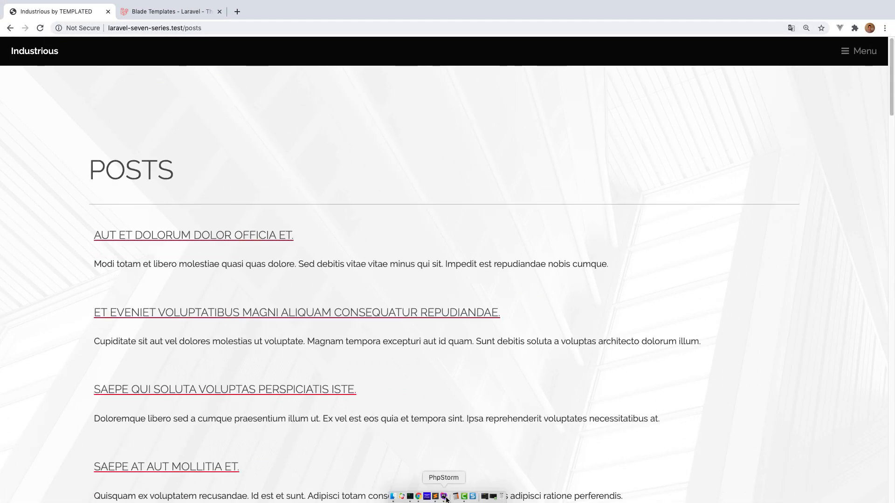
{"action": "left_click", "coordinate": [444, 495]}
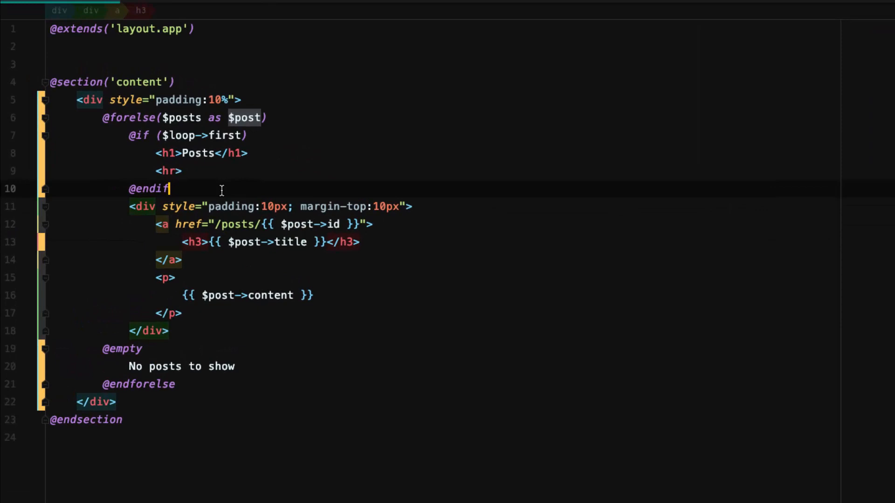
{"action": "double_click", "coordinate": [461, 255]}
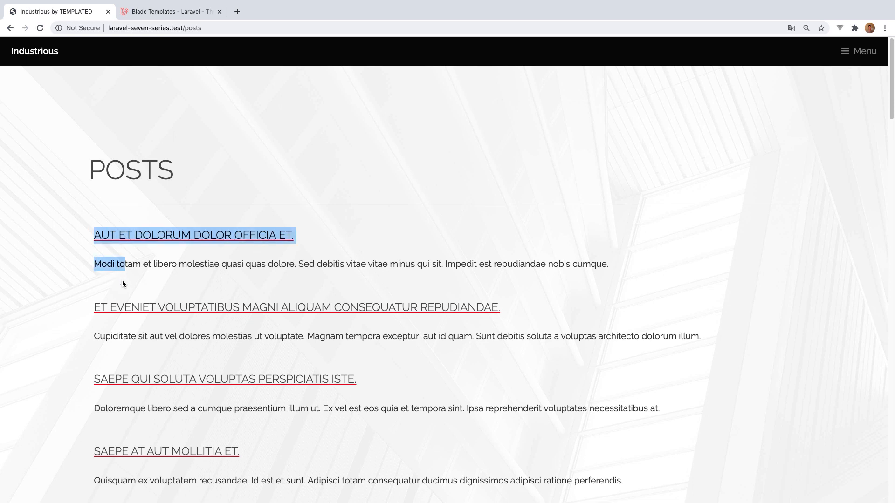
{"action": "left_click", "coordinate": [122, 283]}
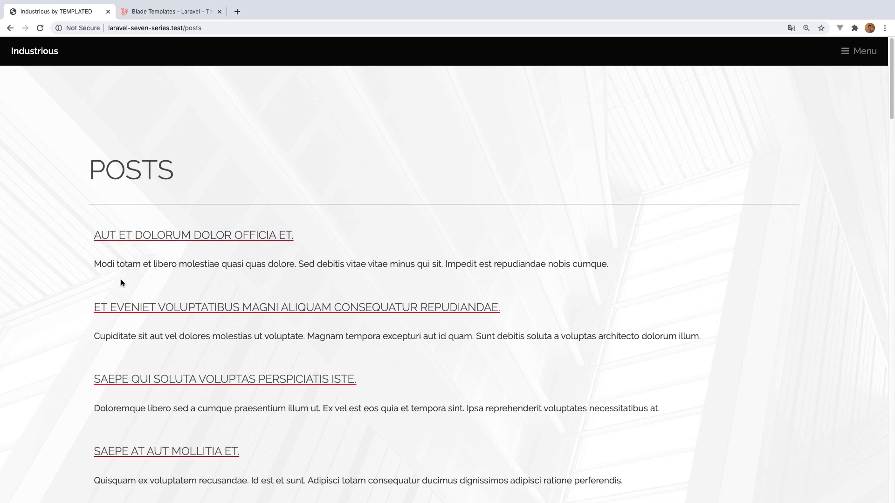
{"action": "mouse_move", "coordinate": [77, 226]}
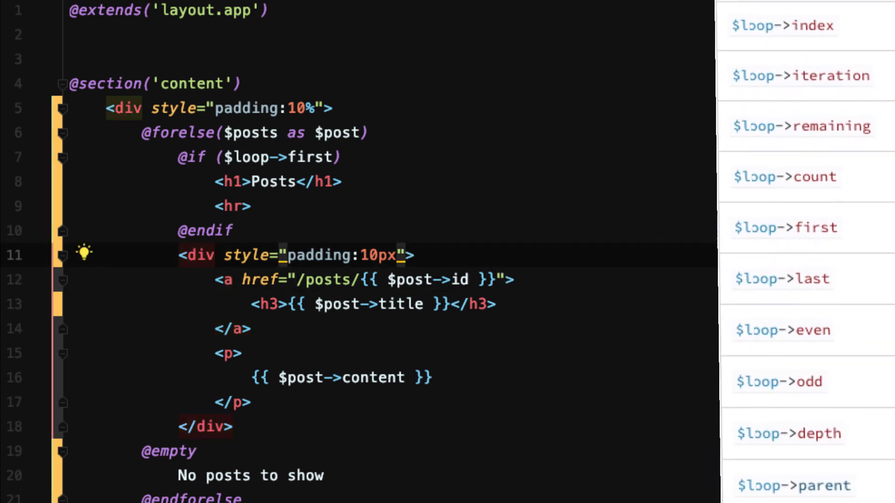
- Add a border to each post div, red when $loop->even, otherwise #333
{"action": "type", "text": "@if ("}
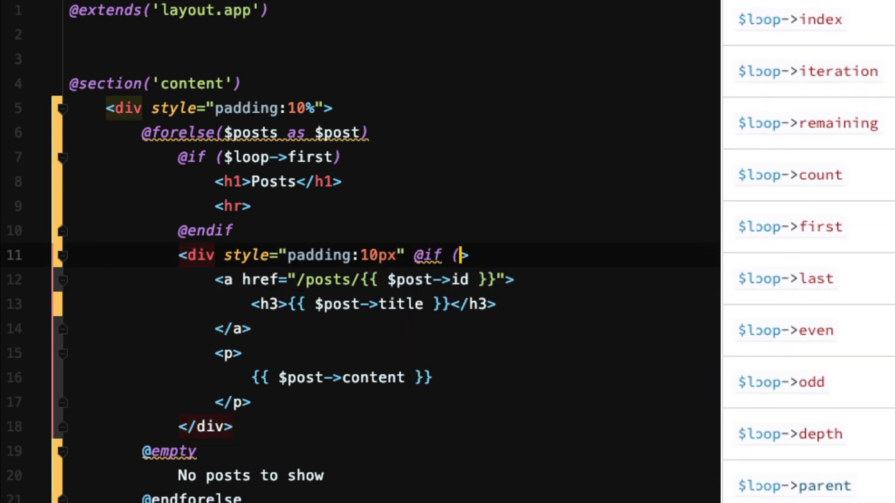
{"action": "type", "text": "$loop-"}
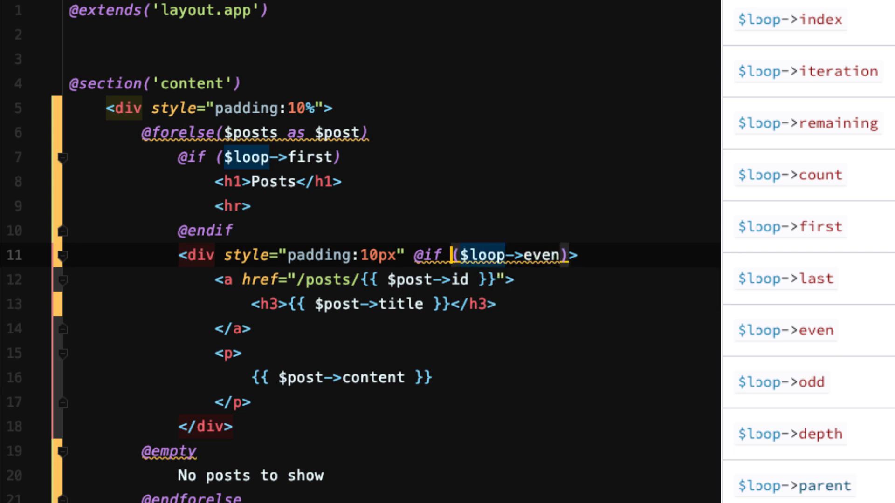
{"action": "type", "text": "red @else #"}
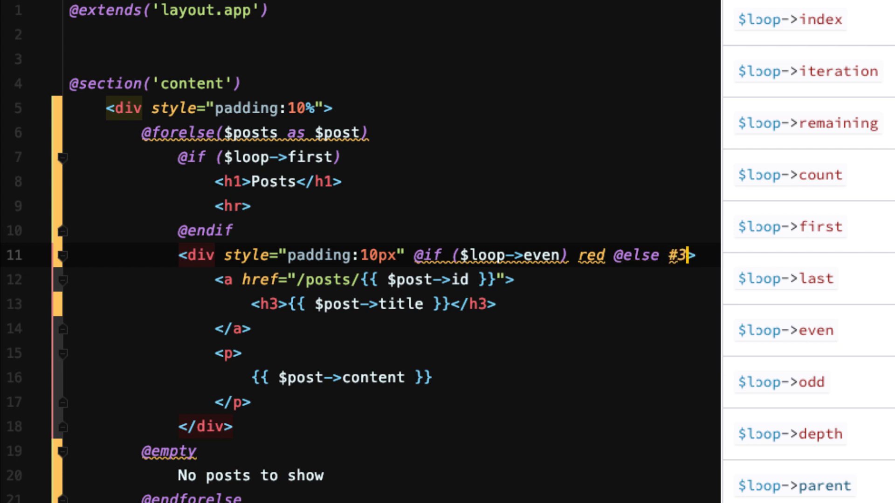
{"action": "type", "text": "33 #"}
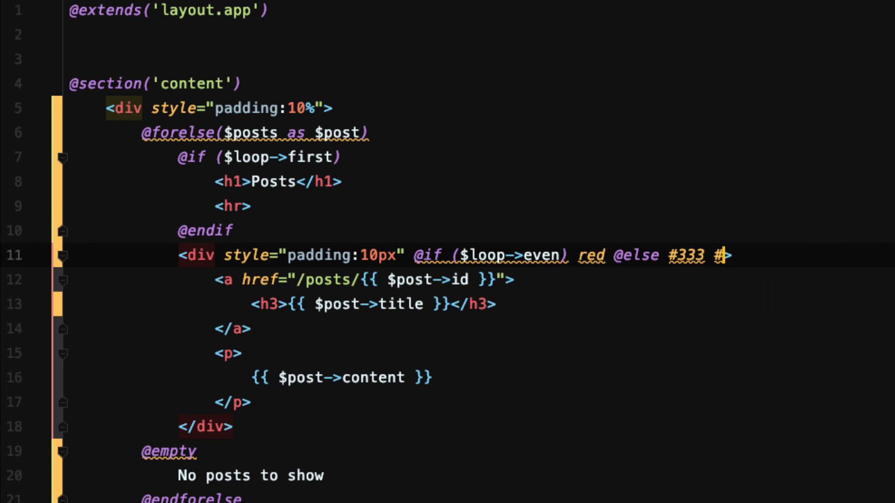
{"action": "type", "text": "endif"}
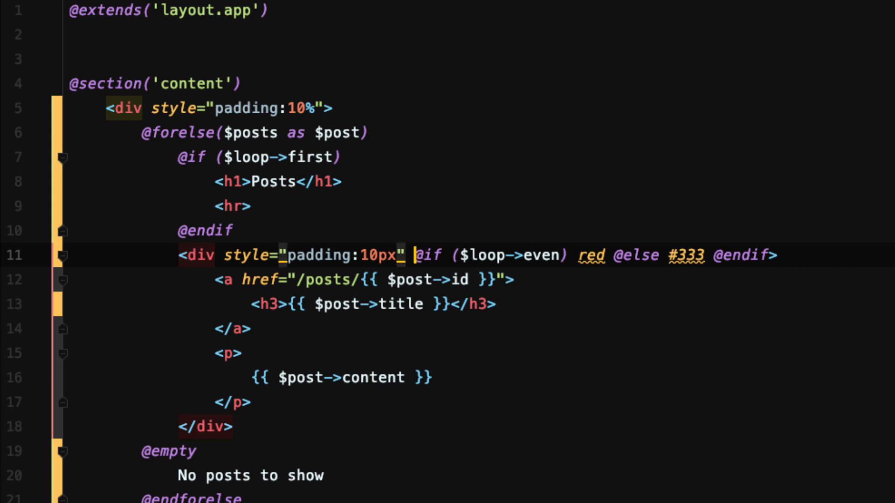
{"action": "type", "text": "border: 1px solid"}
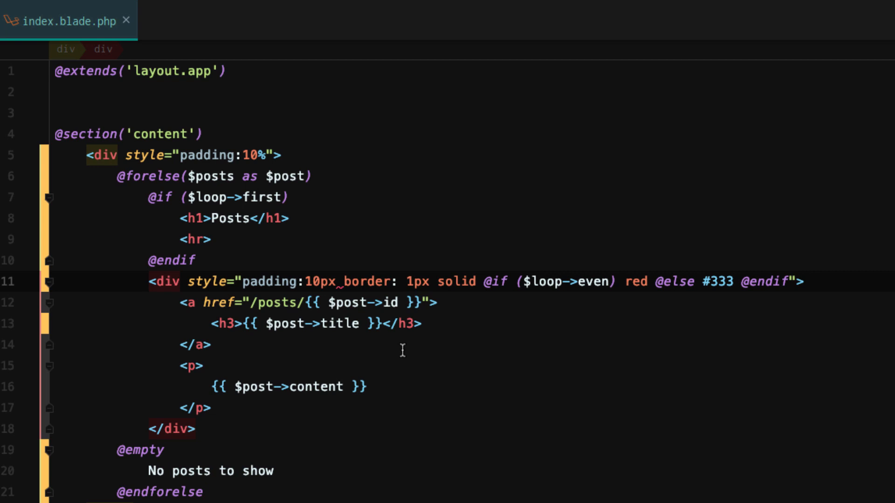
{"action": "type", "text": ";"}
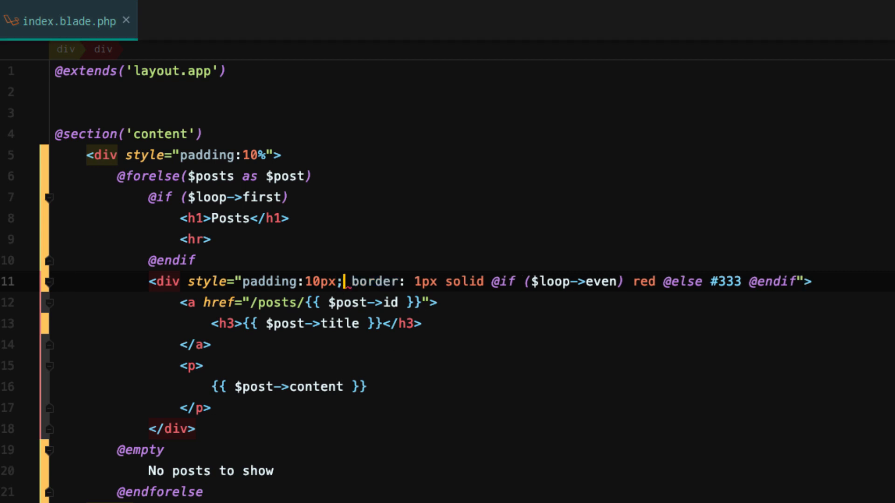
- Make the border a 2px left-only border (border-left)
{"action": "double_click", "coordinate": [374, 281]}
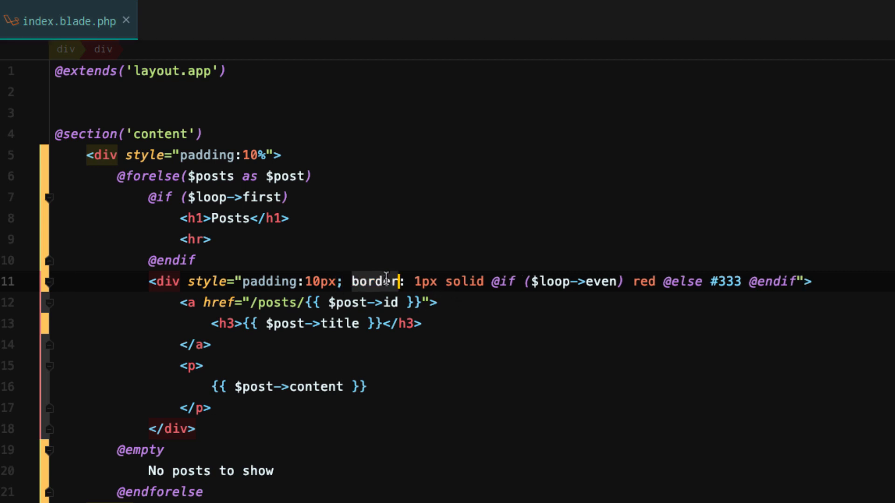
{"action": "type", "text": "2"}
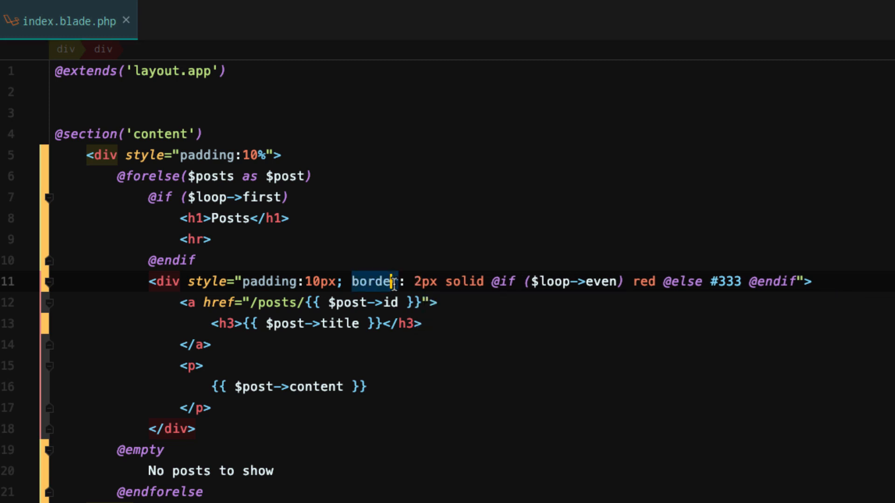
{"action": "left_click", "coordinate": [445, 281]}
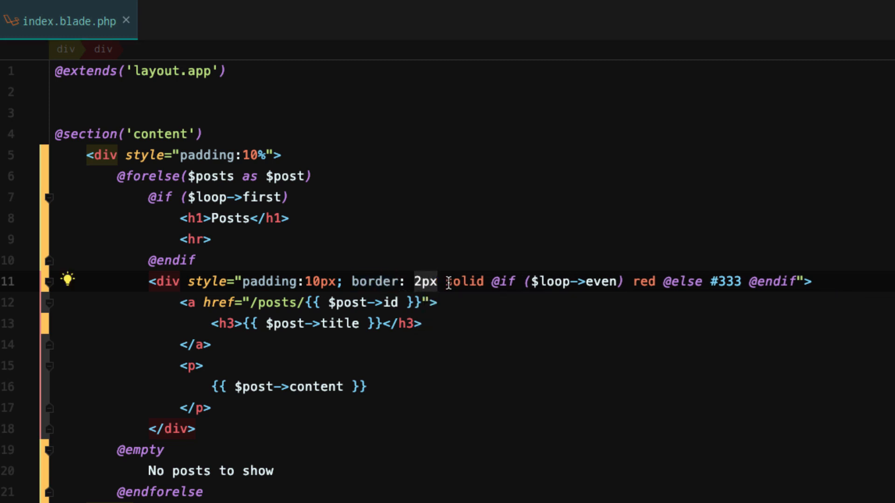
{"action": "double_click", "coordinate": [464, 282]}
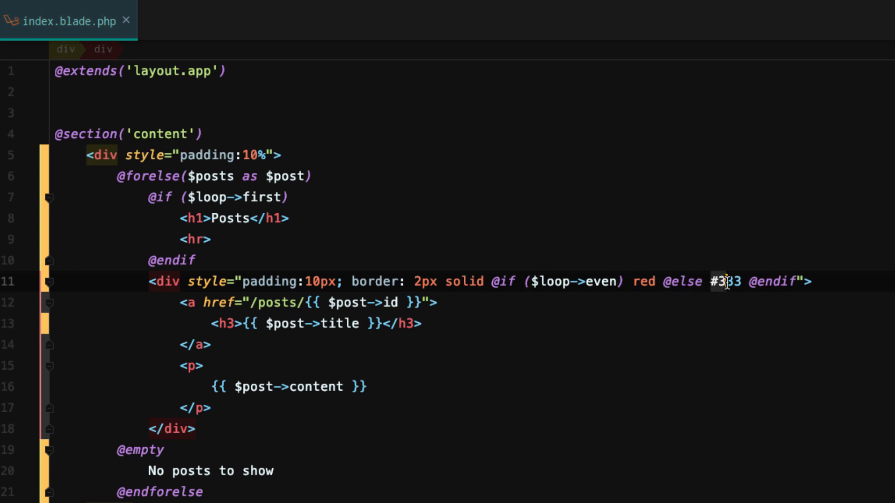
{"action": "double_click", "coordinate": [376, 282]}
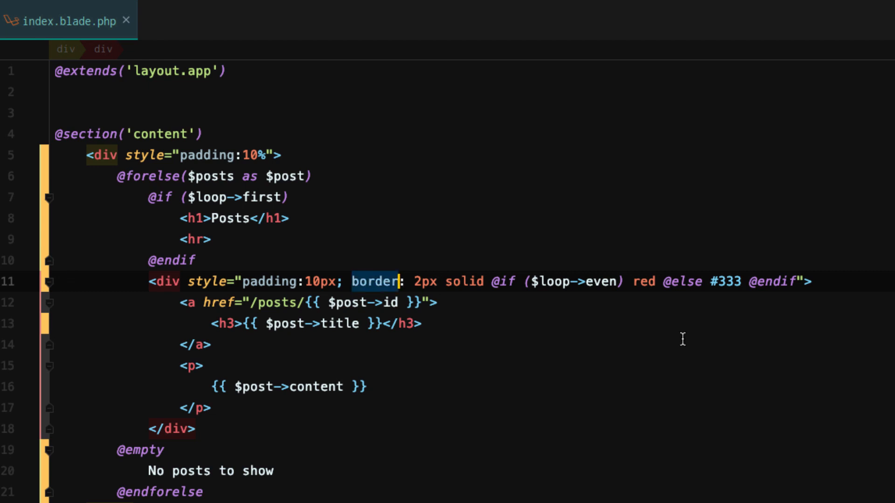
{"action": "type", "text": "-left"}
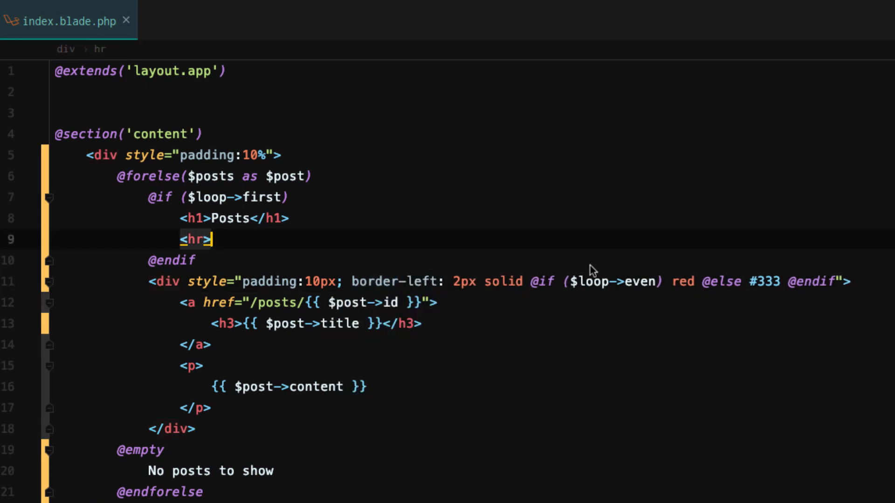
{"action": "left_click", "coordinate": [39, 27]}
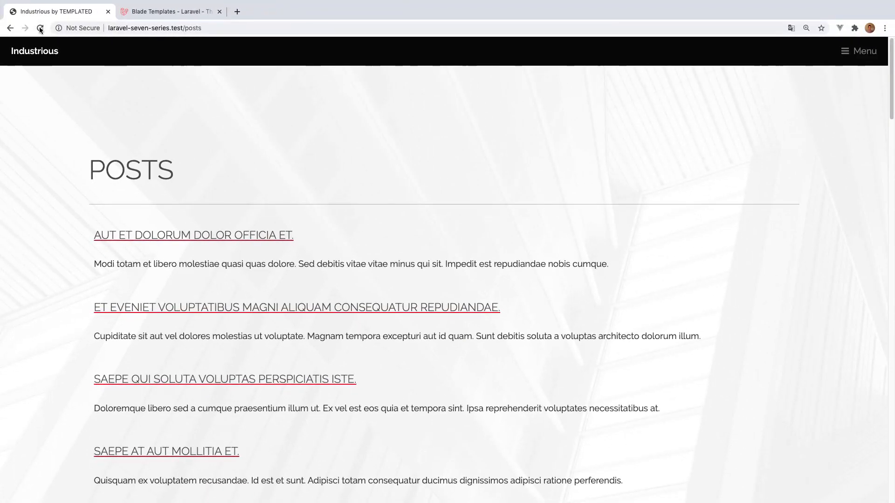
- Reload Chrome and scroll through posts with alternating red and dark grey left borders
{"action": "left_click", "coordinate": [40, 28]}
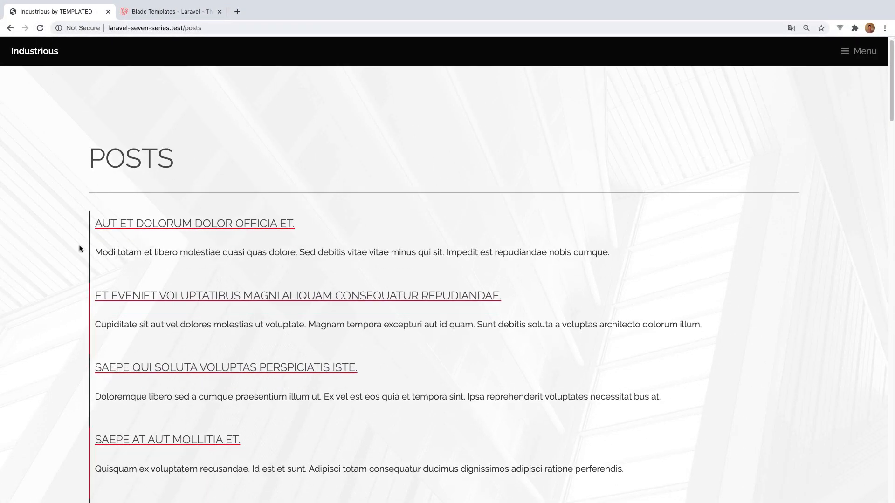
{"action": "scroll", "scroll_direction": "down", "scroll_amount": 3}
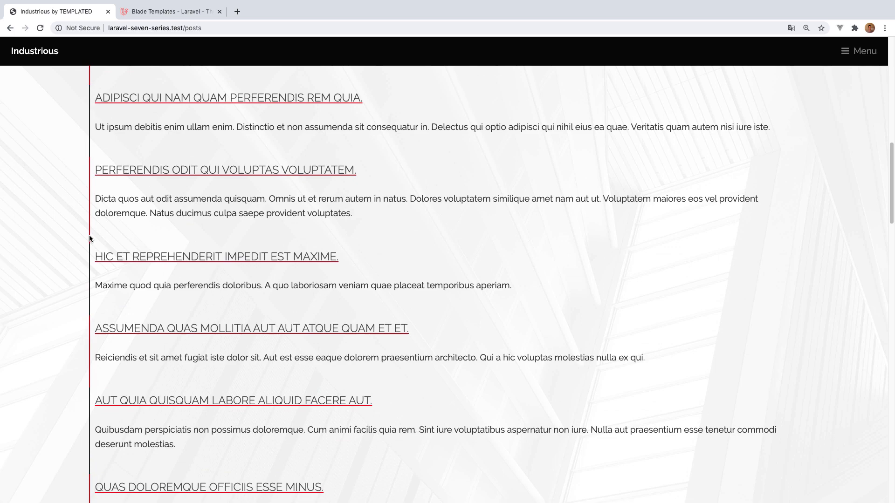
{"action": "scroll", "scroll_direction": "down", "scroll_amount": 3}
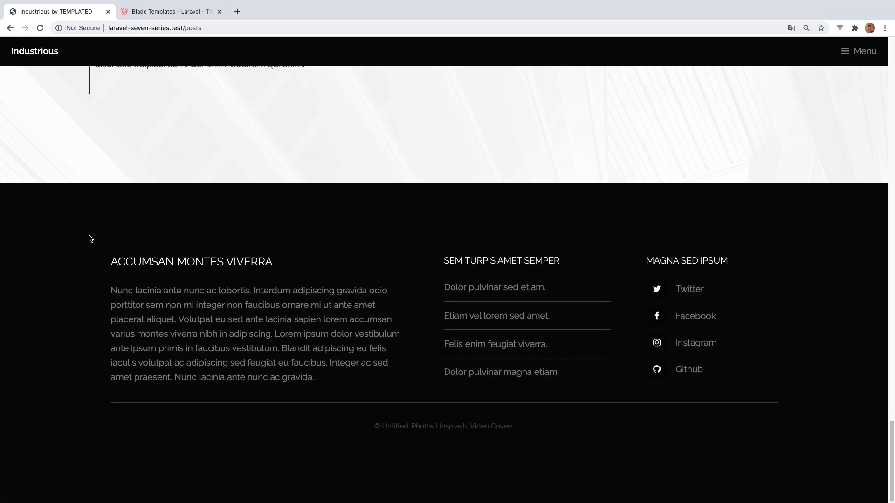
{"action": "scroll", "scroll_direction": "up", "scroll_amount": 3}
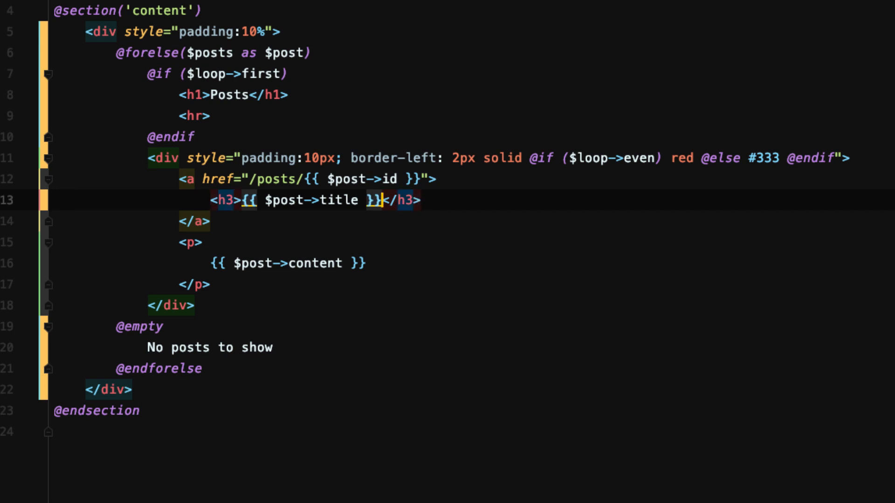
- Add <small>Post {{ $loop->iteration }} of {{ $loop->count }}</small> after each post title
{"action": "type", "text": "<small>{</small>"}
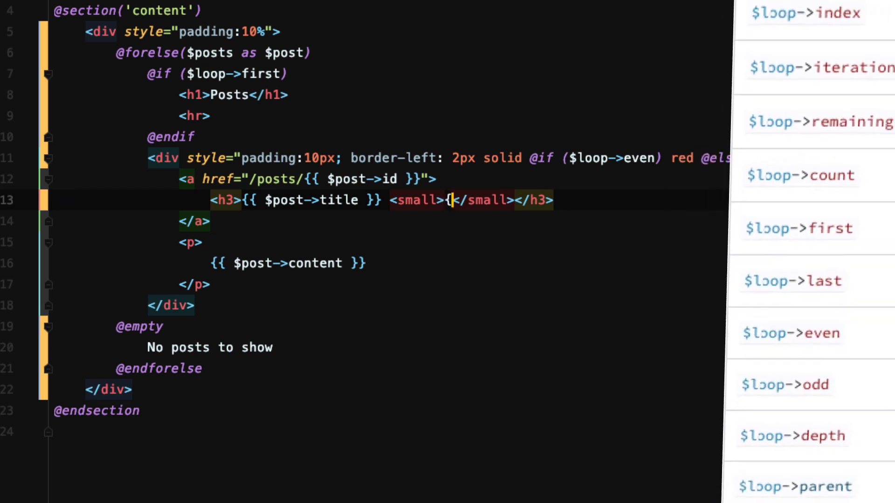
{"action": "type", "text": "{{ $loop"}
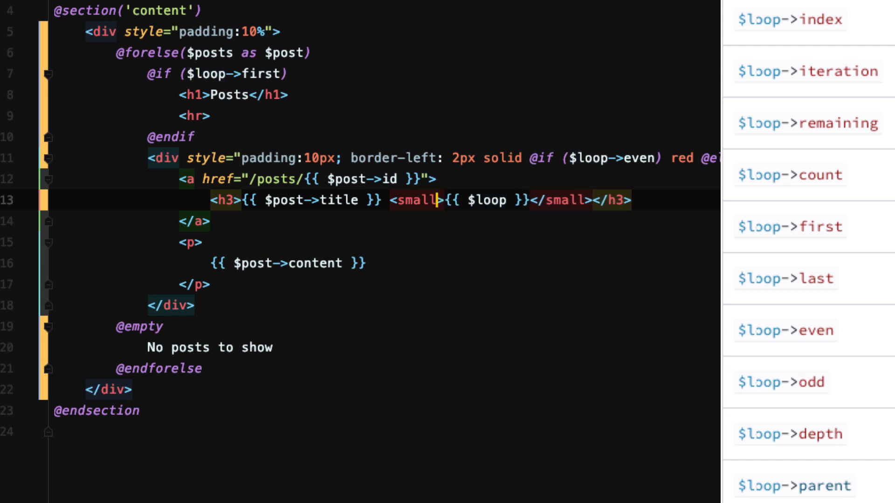
{"action": "type", "text": "Post"}
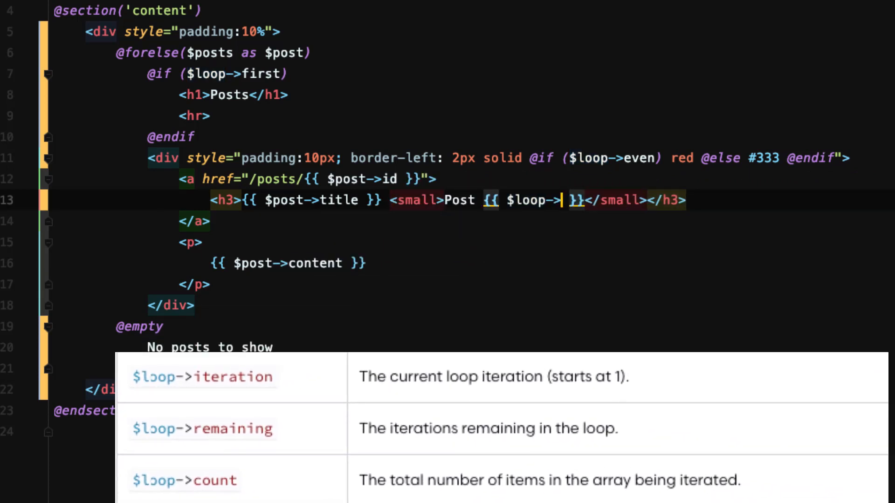
{"action": "type", "text": "iteration"}
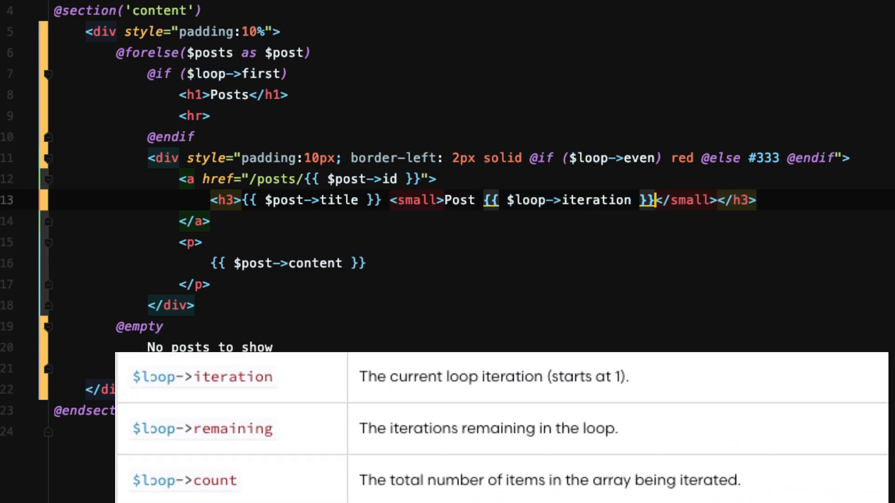
{"action": "type", "text": "of"}
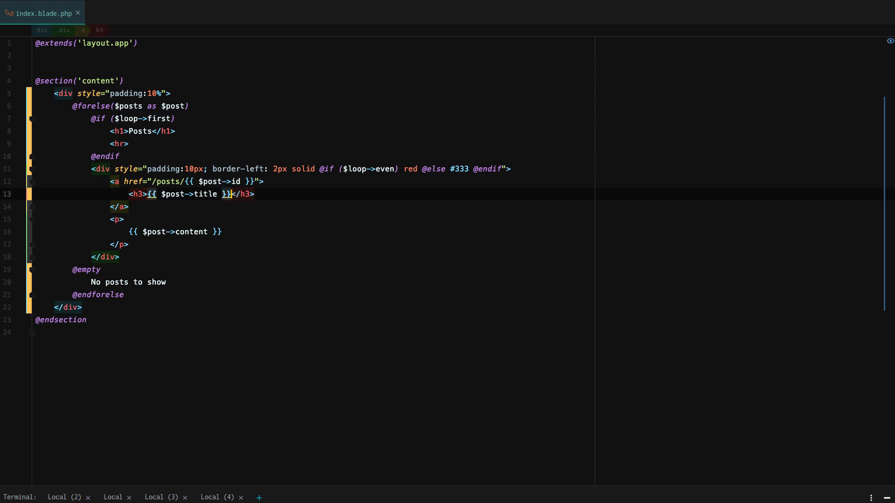
{"action": "type", "text": "<small>Post {{ $loop->iteration }} of {{ $loop->count }}</small>"}
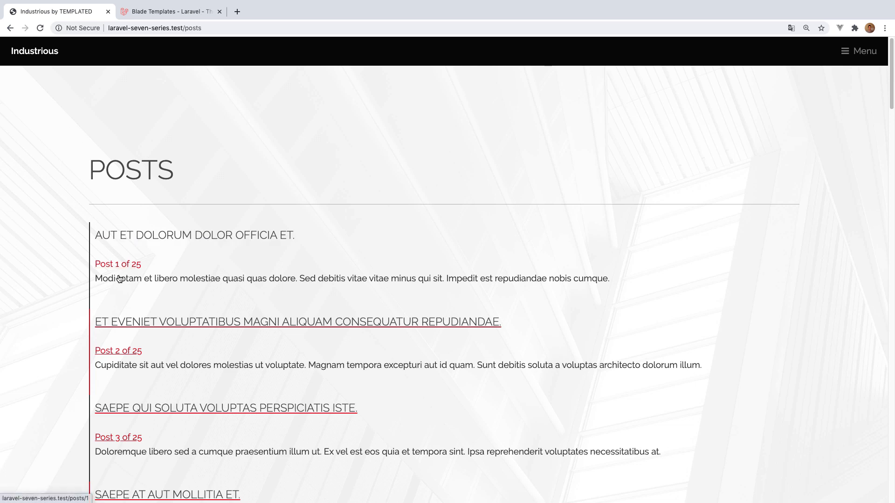
{"action": "mouse_move", "coordinate": [102, 237]}
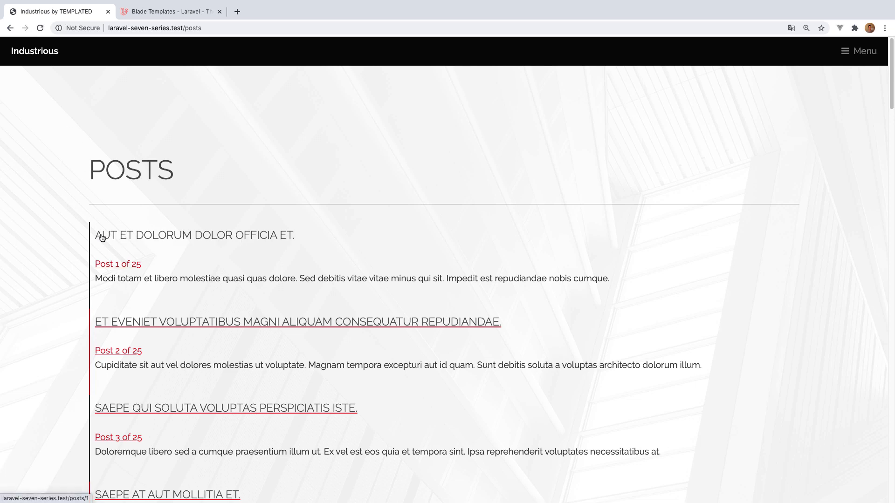
{"action": "mouse_move", "coordinate": [103, 239]}
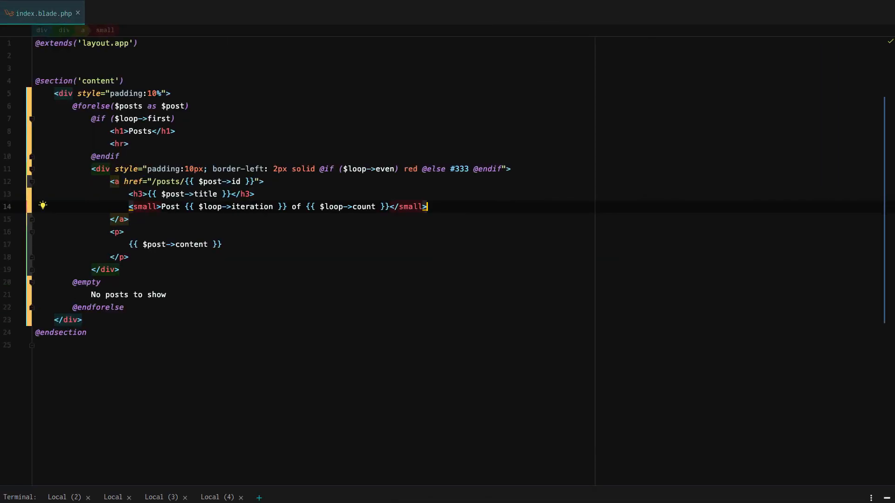
- Move the 'Post N of 25' counter line above the post's h3 title line
{"action": "key", "text": "alt+Up"}
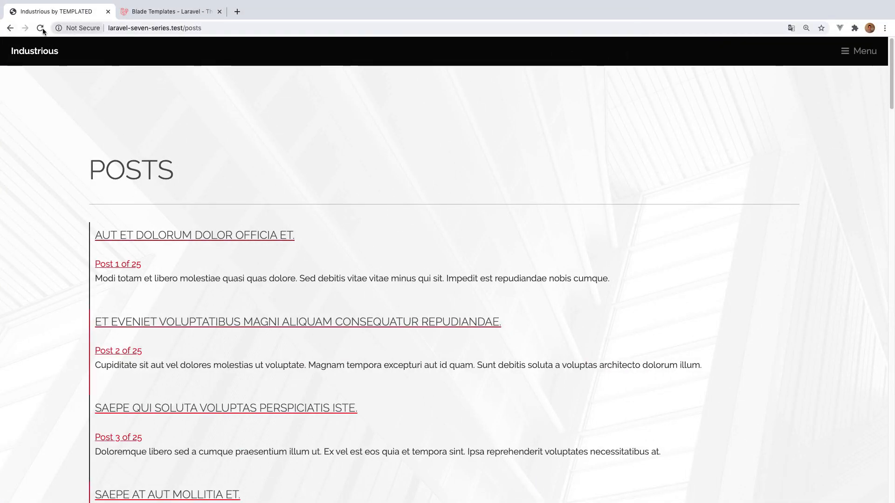
- Reload the posts page and scroll to Post 25, checking counters above titles
{"action": "left_click", "coordinate": [41, 28]}
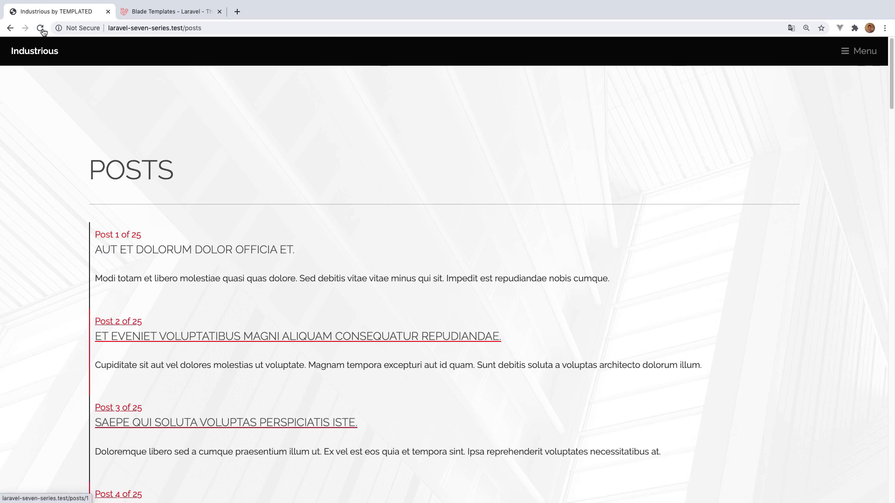
{"action": "scroll", "scroll_direction": "down", "scroll_amount": 3}
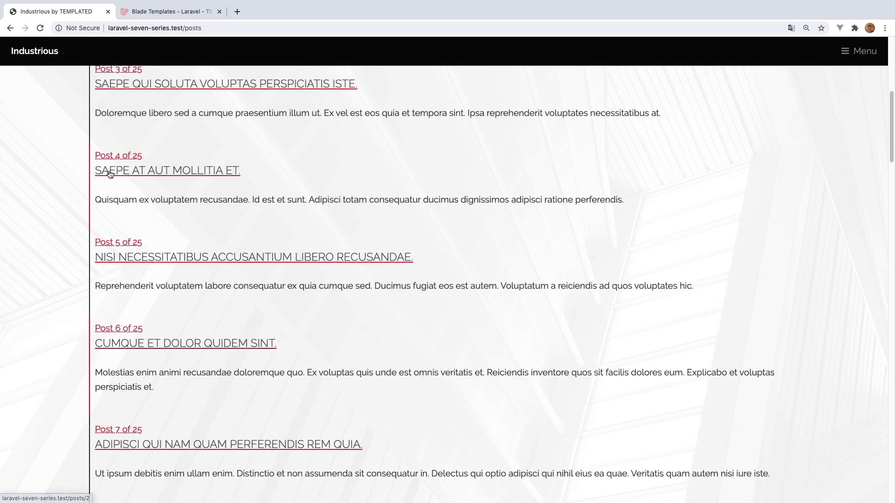
{"action": "scroll", "scroll_direction": "down", "scroll_amount": 3}
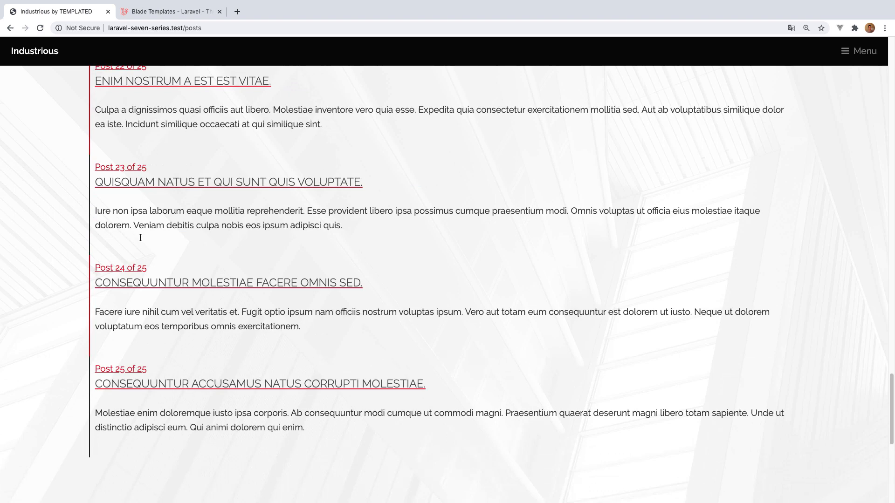
{"action": "scroll", "scroll_direction": "up", "scroll_amount": 3}
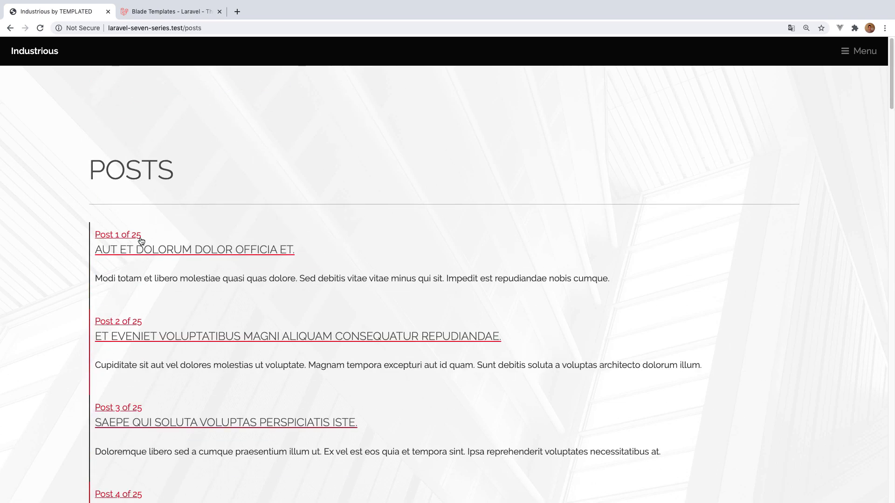
{"action": "mouse_move", "coordinate": [140, 239]}
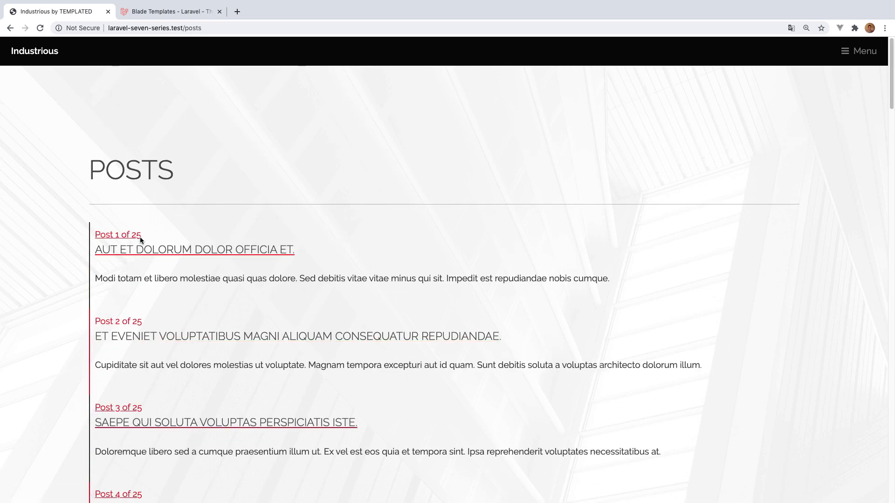
{"action": "scroll", "scroll_direction": "down", "scroll_amount": 3}
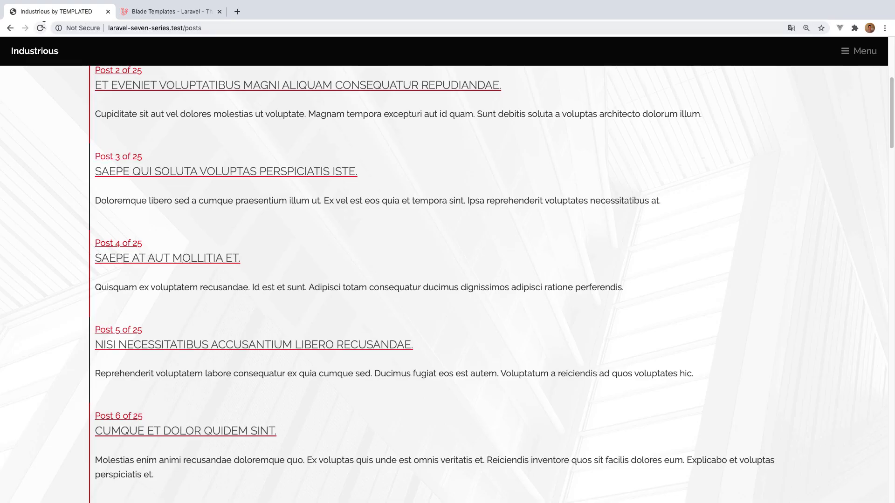
{"action": "scroll", "scroll_direction": "up", "scroll_amount": 3}
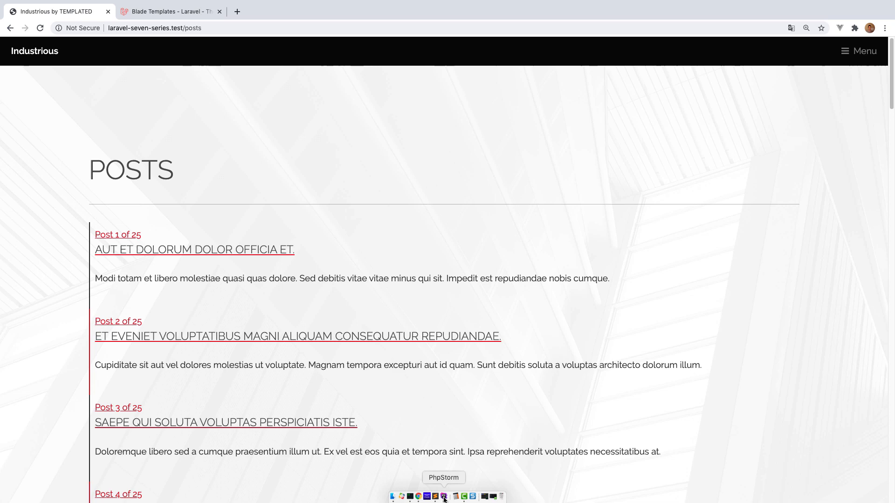
{"action": "left_click", "coordinate": [443, 495]}
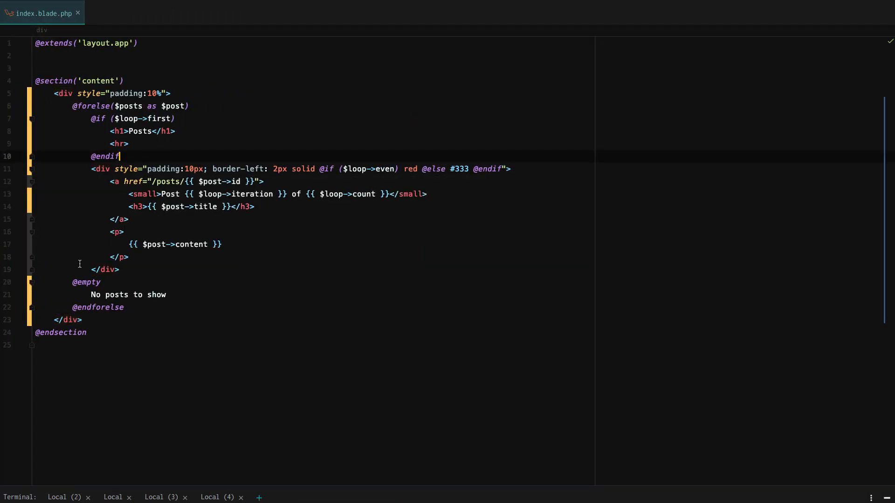
- Put the caret in the forelse loop and open the php artisan tinker terminal
{"action": "left_click", "coordinate": [103, 294]}
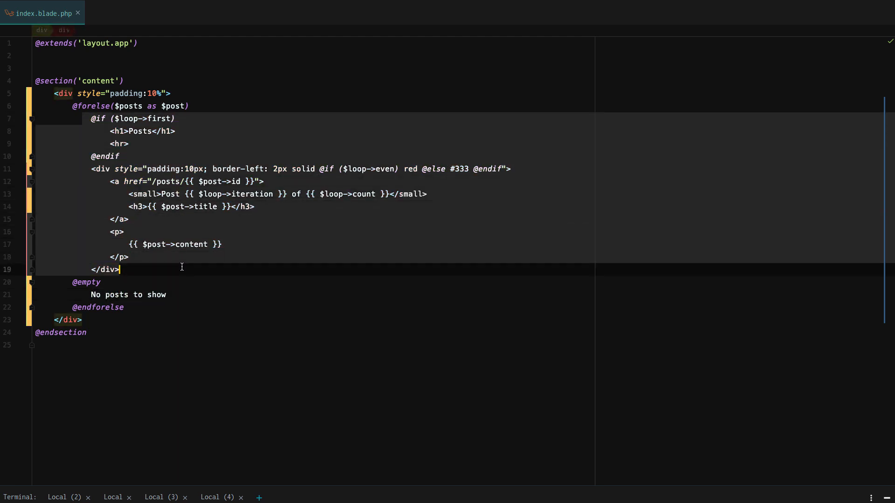
{"action": "left_click", "coordinate": [180, 294]}
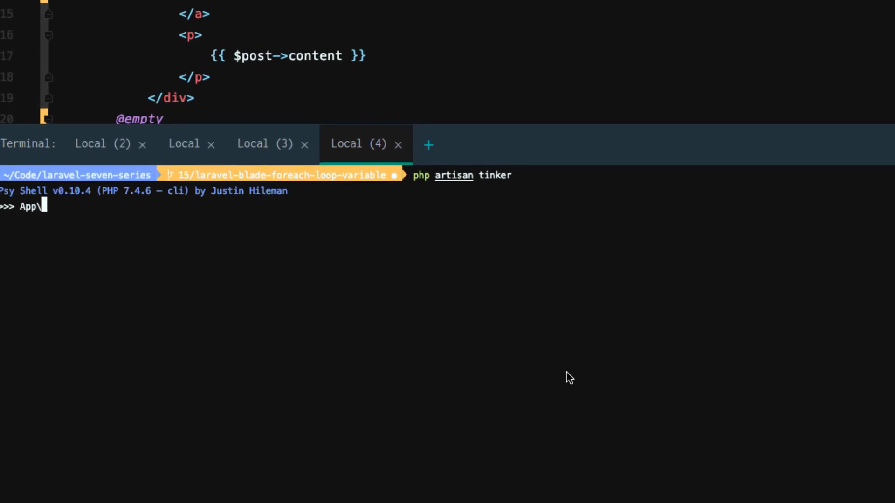
- Run App\Post::get() in tinker to list all 25 posts
{"action": "type", "text": "Post::"}
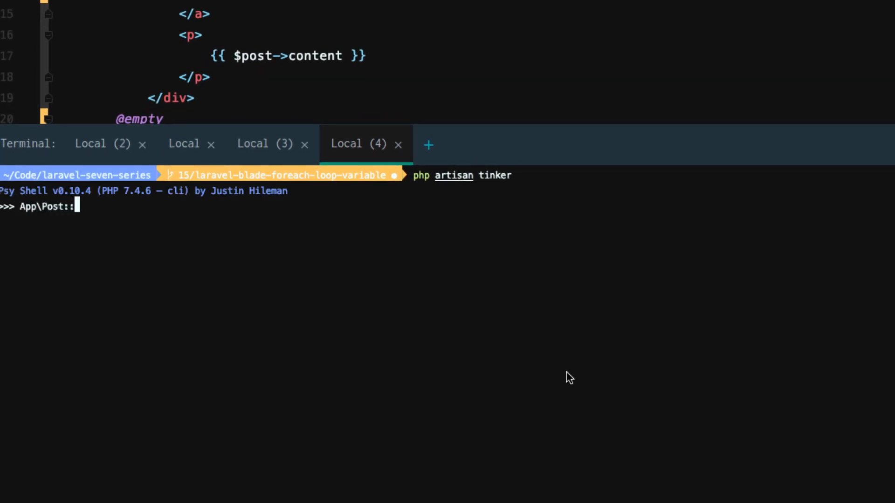
{"action": "type", "text": "get()"}
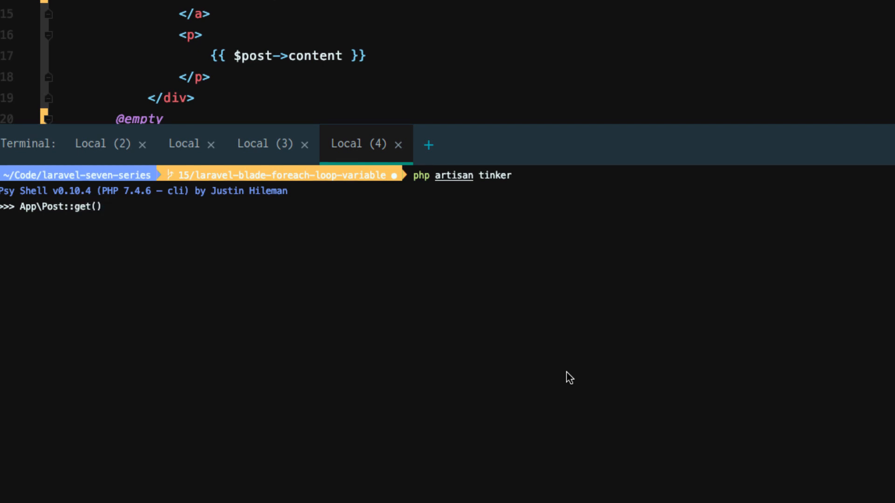
{"action": "key", "text": "Return"}
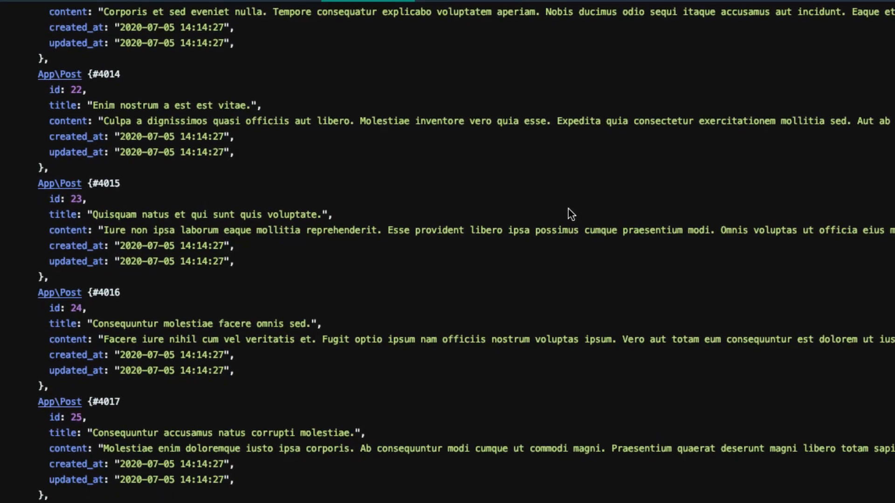
{"action": "scroll", "scroll_direction": "down", "scroll_amount": 3}
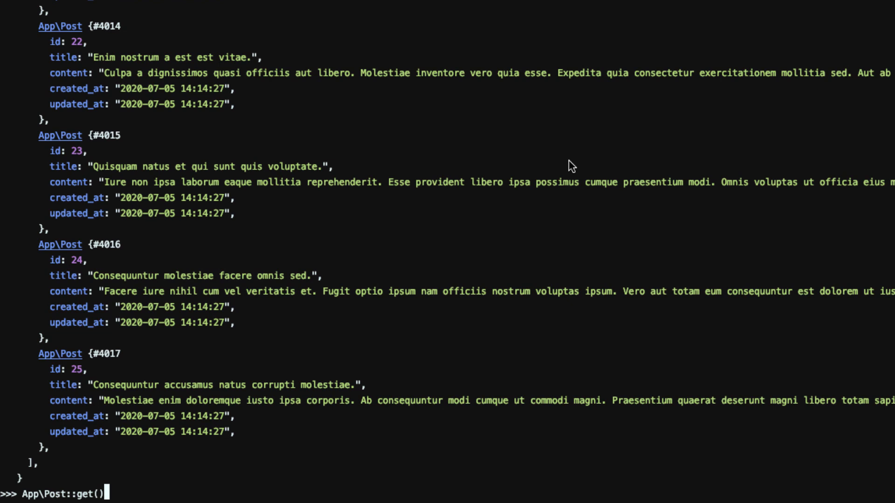
- Delete every post from the database with App\Post::truncate()
{"action": "key", "text": "Backspace"}
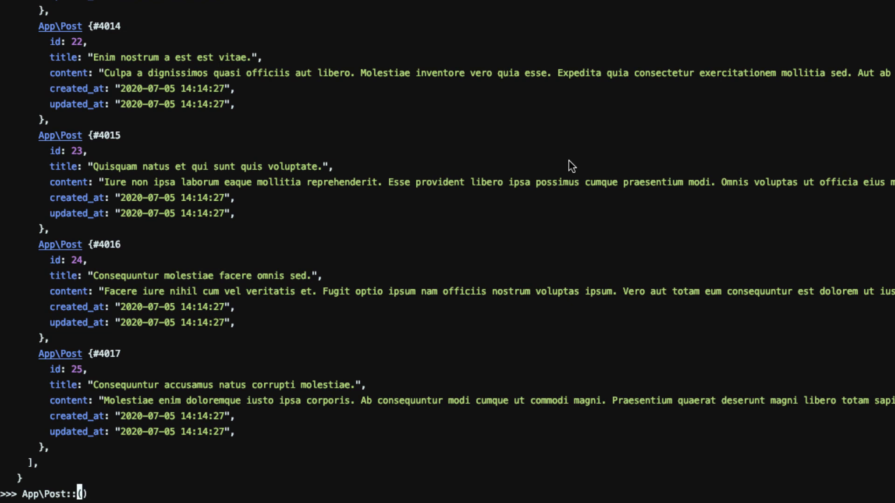
{"action": "type", "text": "truncate"}
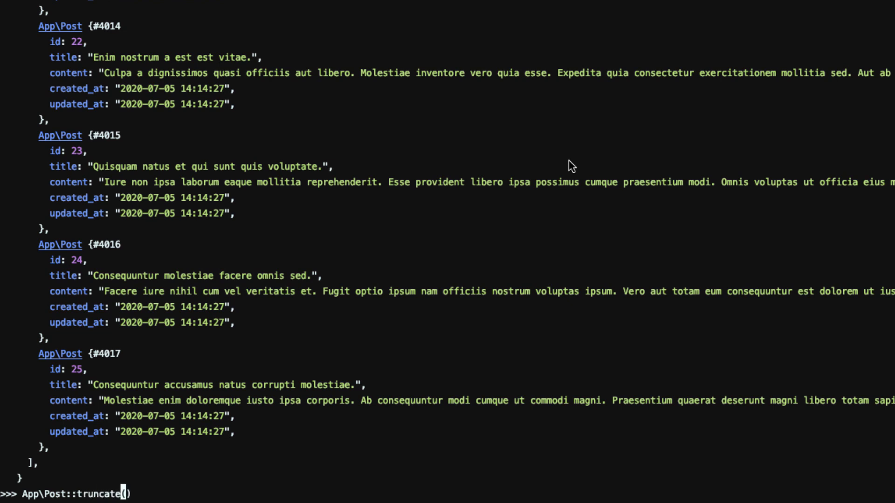
{"action": "key", "text": "Return"}
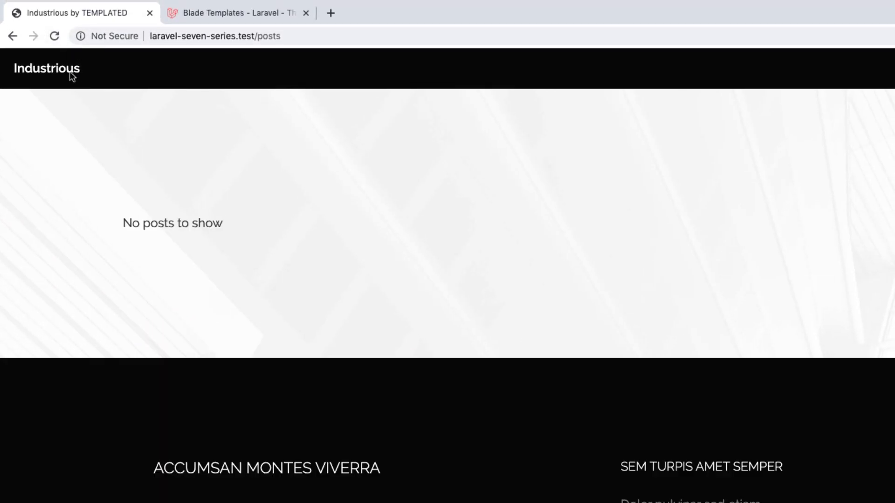
- Highlight the 'No posts to show' fallback message on the posts page
{"action": "double_click", "coordinate": [172, 223]}
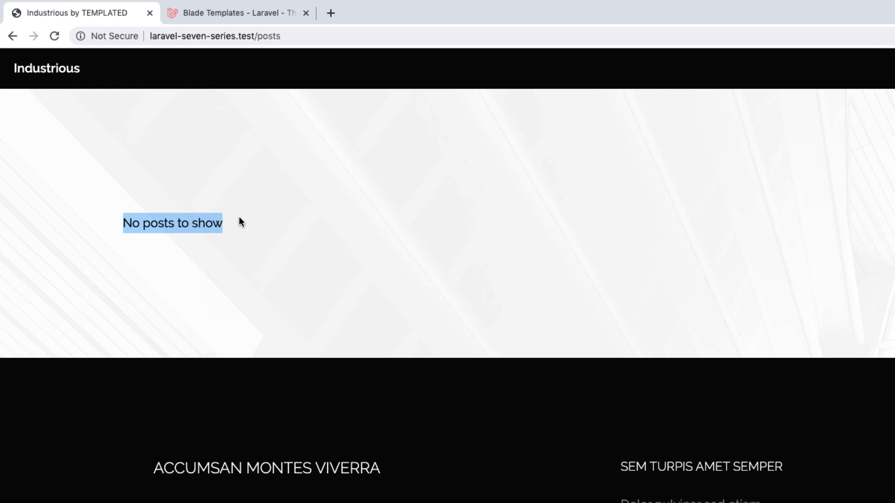
{"action": "mouse_move", "coordinate": [259, 197]}
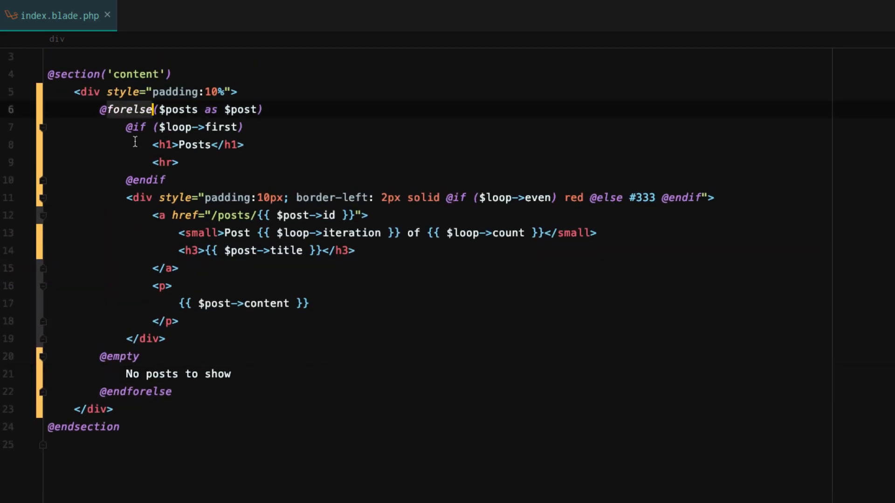
- Wrap $post->content on line 17 in Str::of(...)->limit(100, '...')
{"action": "left_click", "coordinate": [171, 392]}
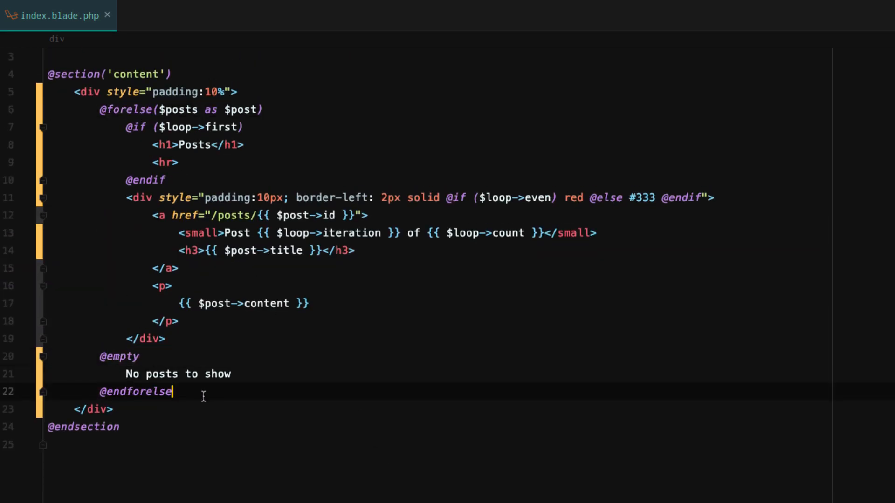
{"action": "scroll", "scroll_direction": "up", "scroll_amount": 3}
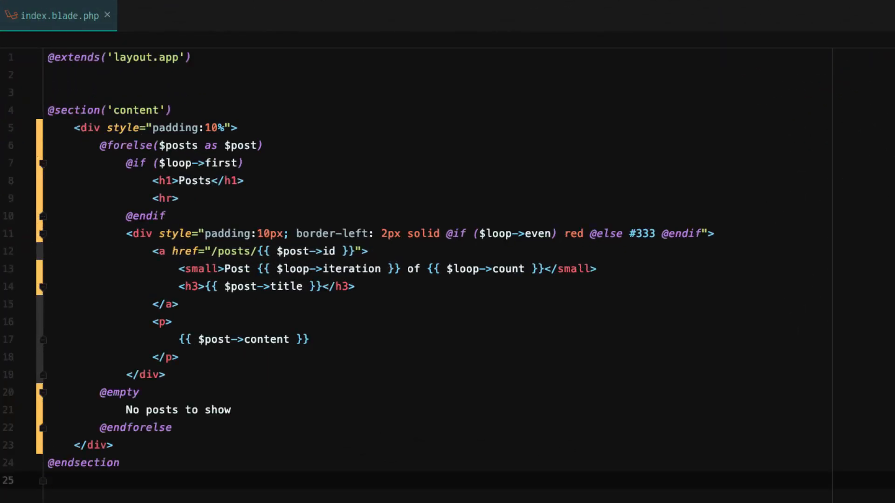
{"action": "left_click", "coordinate": [197, 339]}
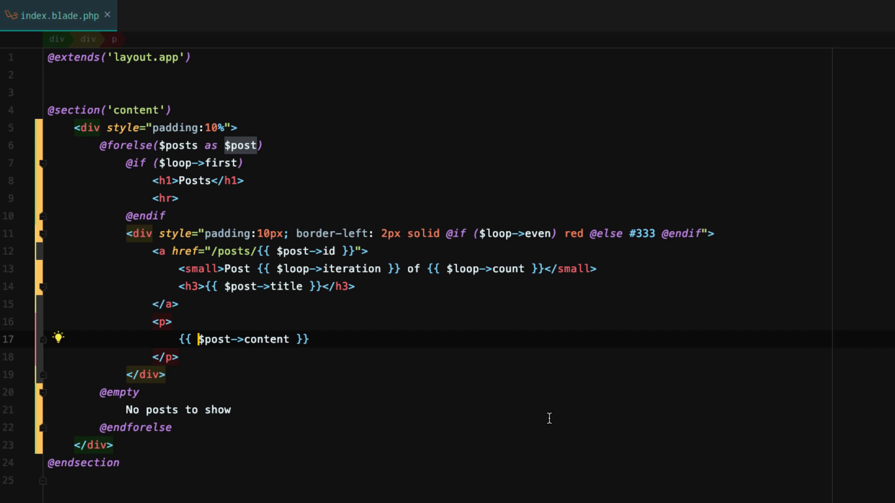
{"action": "type", "text": "Str"}
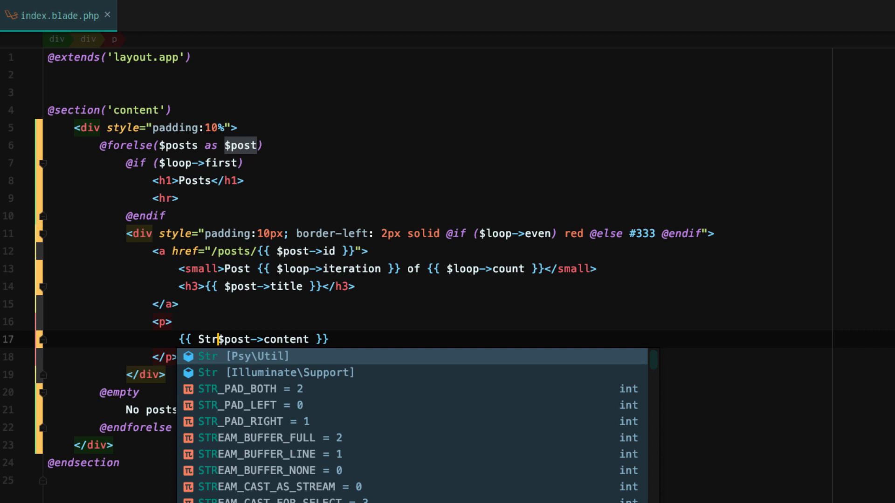
{"action": "key", "text": "Escape"}
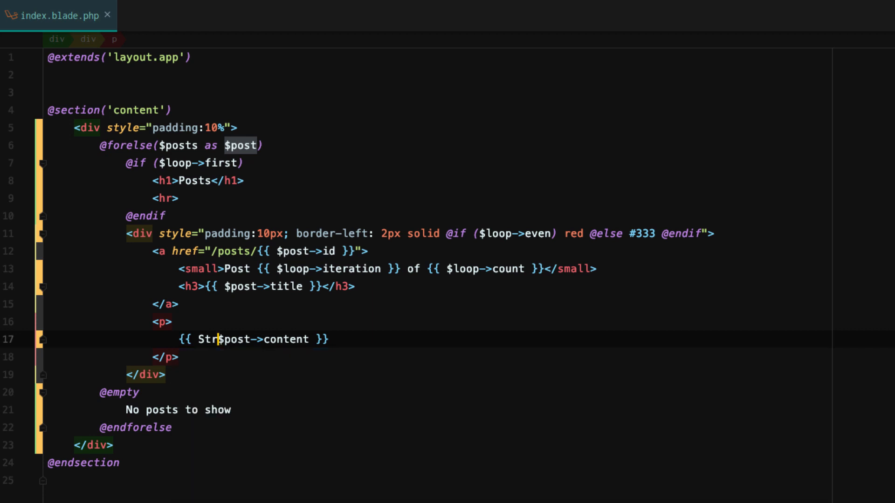
{"action": "type", "text": "::of"}
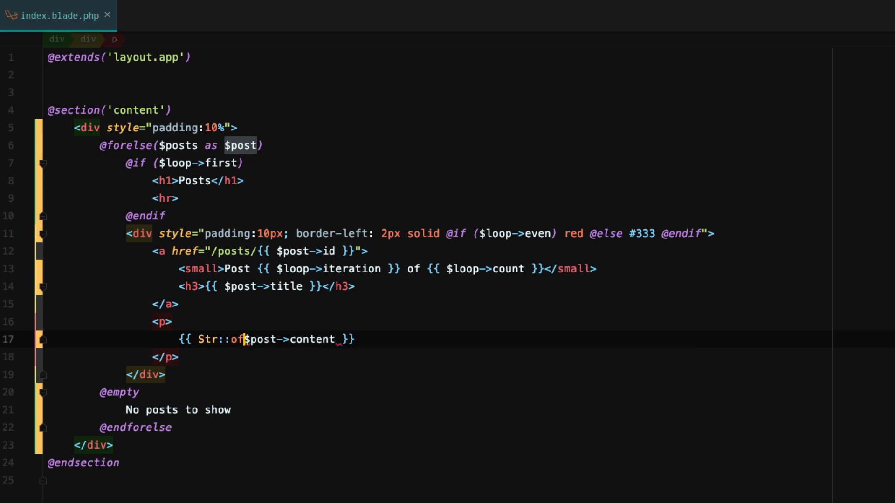
{"action": "type", "text": "("}
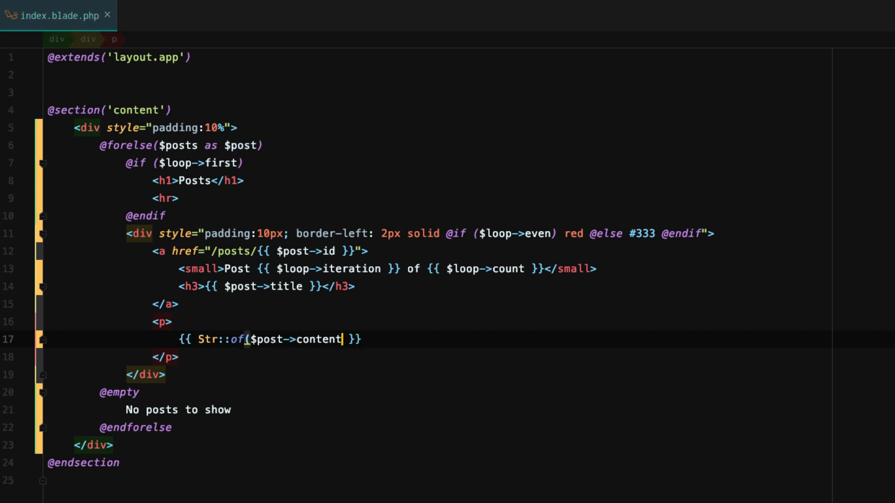
{"action": "type", "text": ")-"}
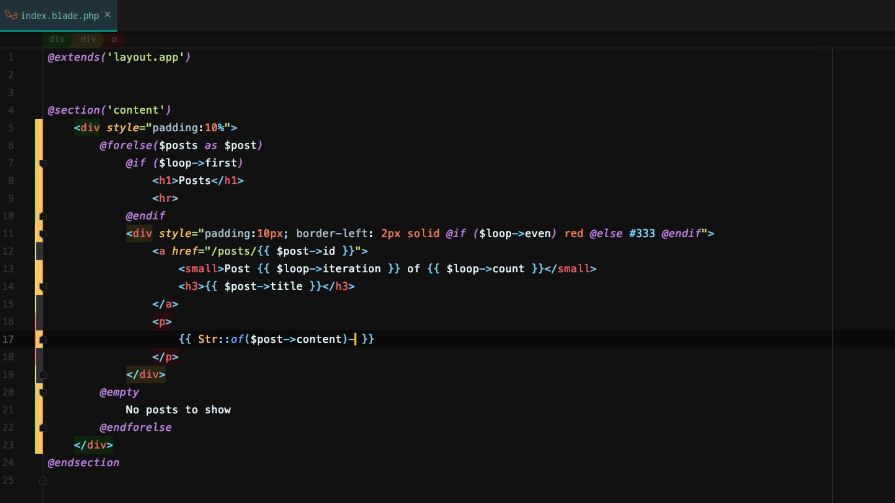
{"action": "type", "text": "->limit(1)"}
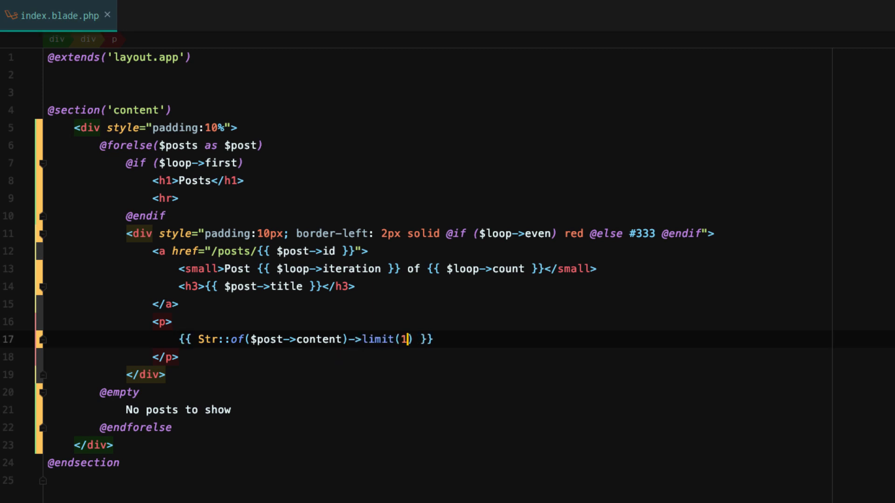
{"action": "type", "text": "00"}
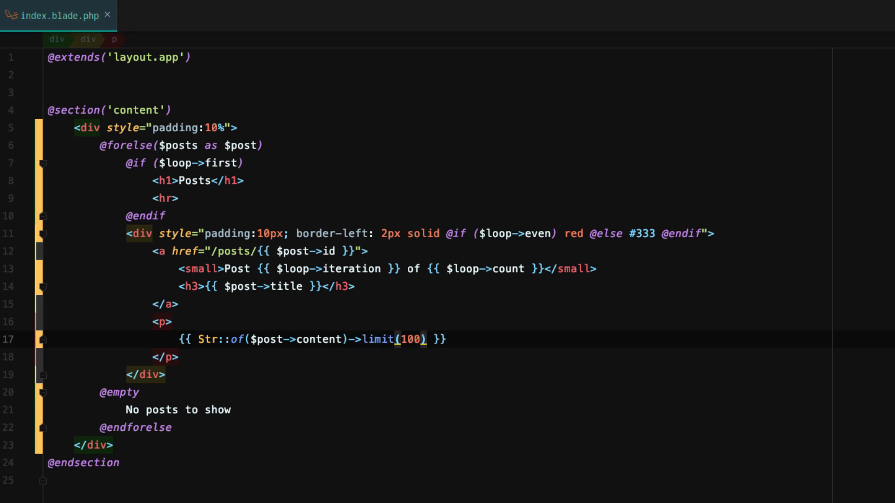
{"action": "type", "text": ", ''"}
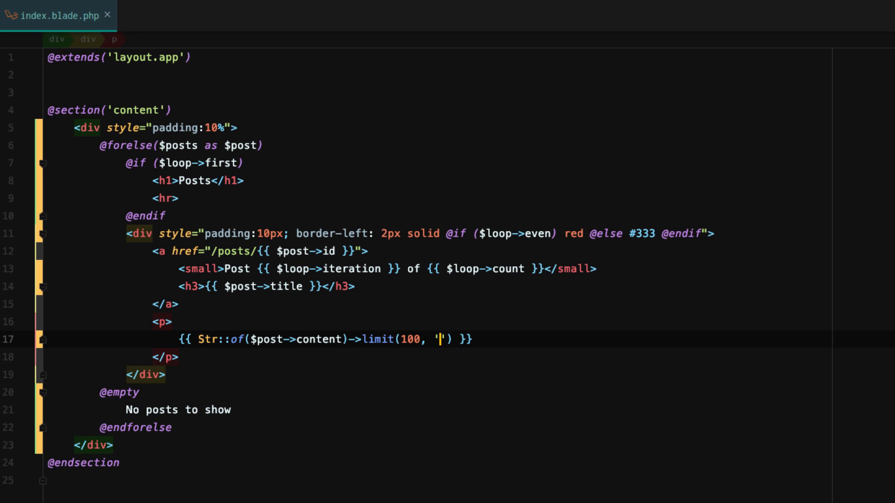
{"action": "type", "text": "."}
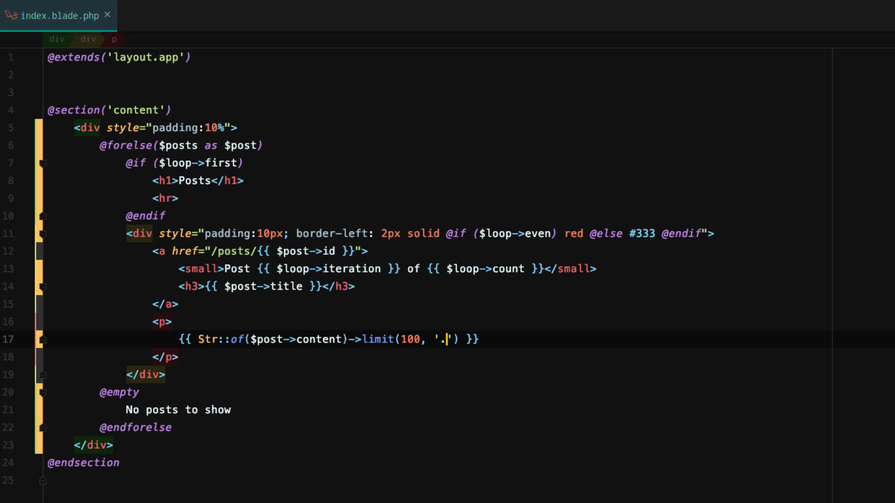
{"action": "type", "text": ".."}
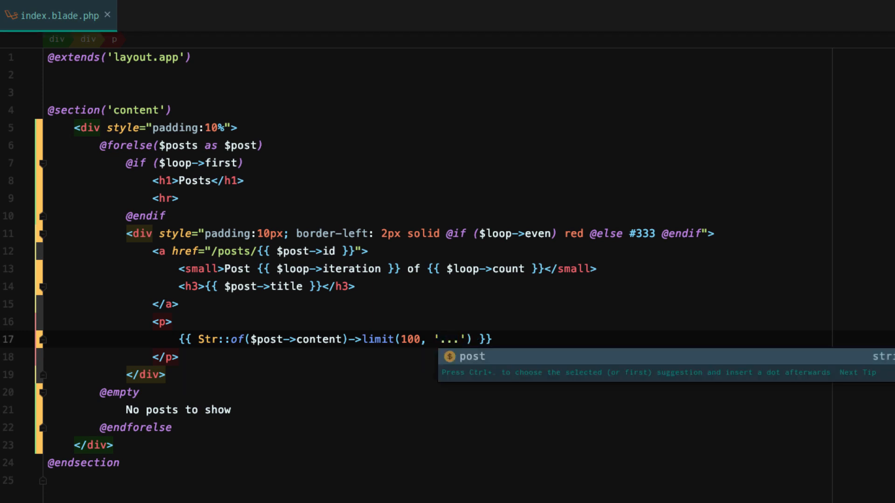
{"action": "key", "text": "Escape"}
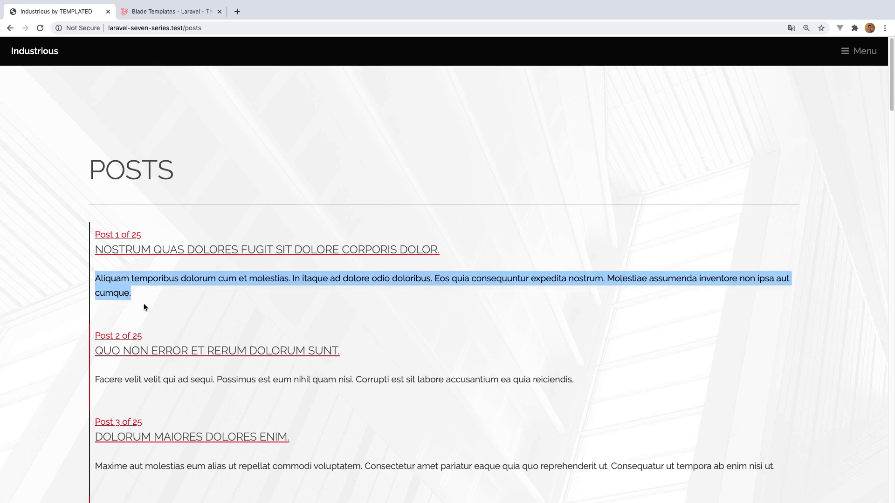
- Scroll through the posts list to check each excerpt ends in '...'
{"action": "scroll", "scroll_direction": "down", "scroll_amount": 3}
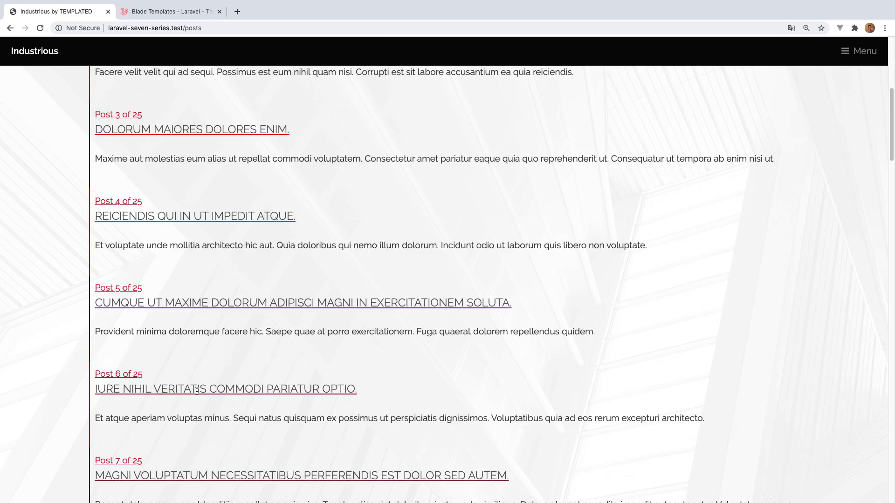
{"action": "scroll", "scroll_direction": "up", "scroll_amount": 3}
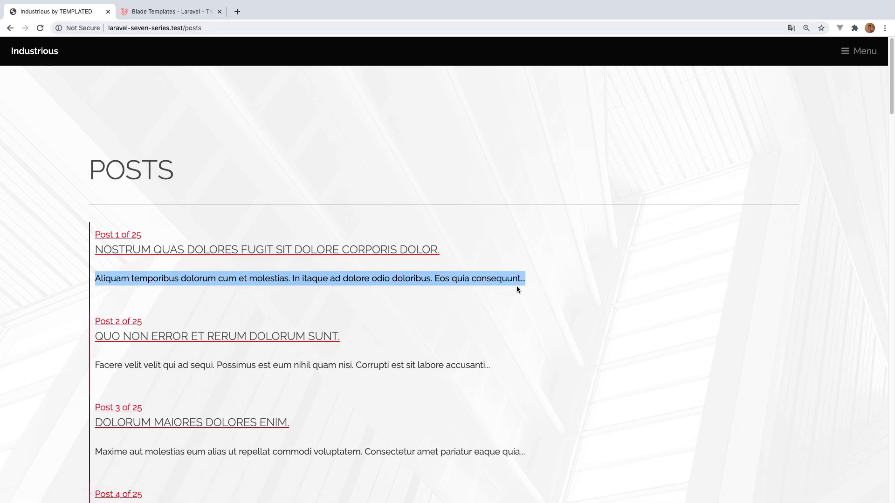
{"action": "scroll", "scroll_direction": "down", "scroll_amount": 3}
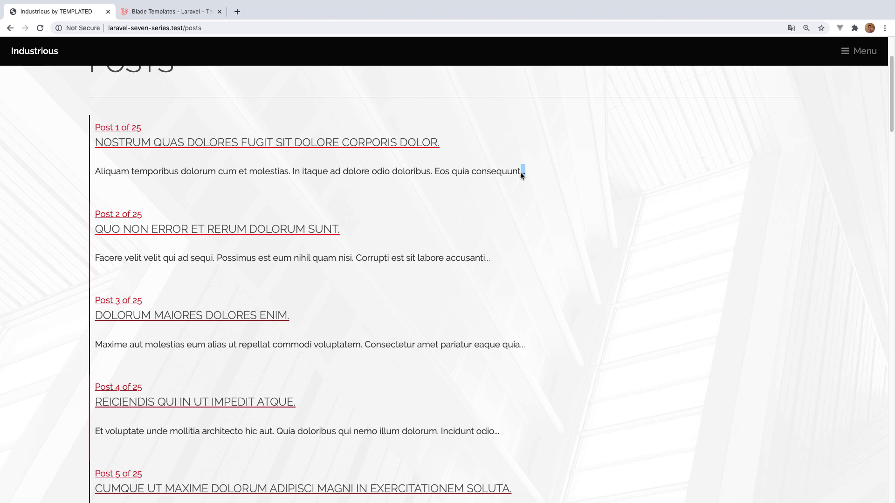
{"action": "scroll", "scroll_direction": "down", "scroll_amount": 3}
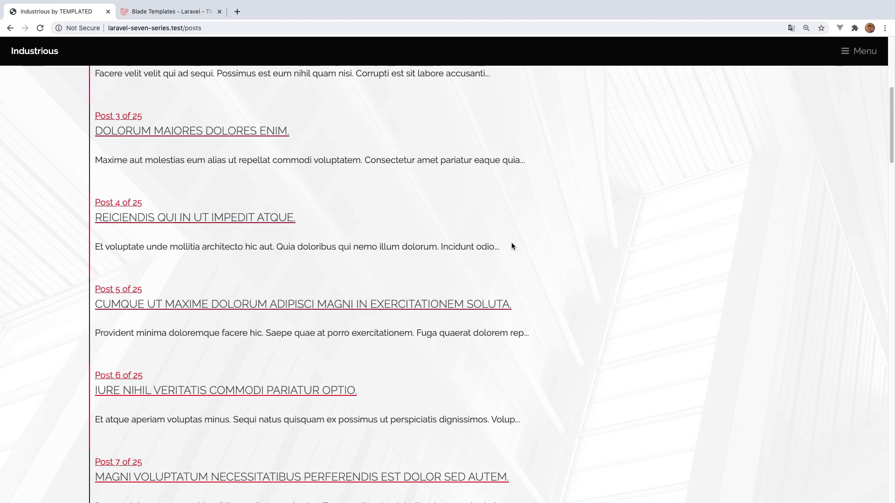
{"action": "scroll", "scroll_direction": "down", "scroll_amount": 3}
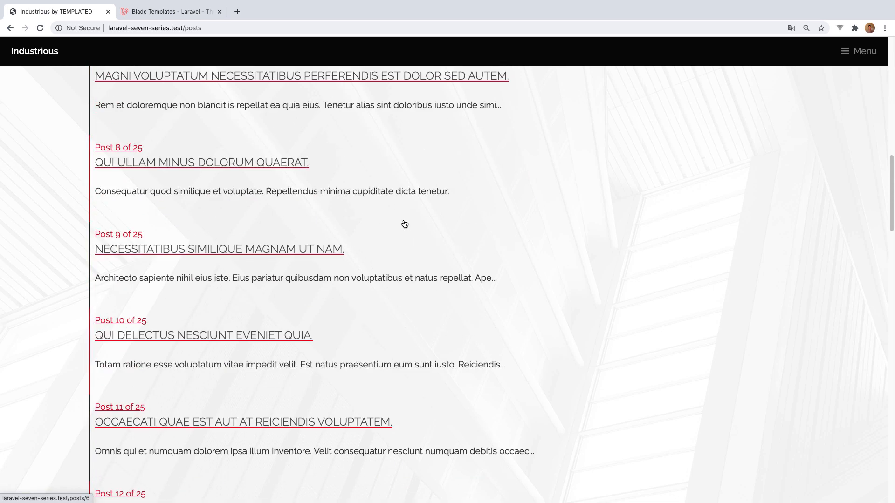
{"action": "scroll", "scroll_direction": "up", "scroll_amount": 3}
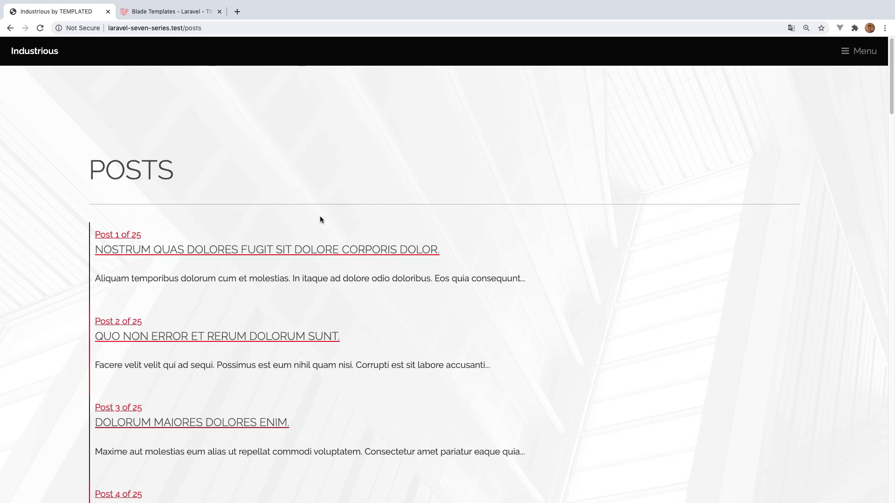
{"action": "mouse_move", "coordinate": [311, 213]}
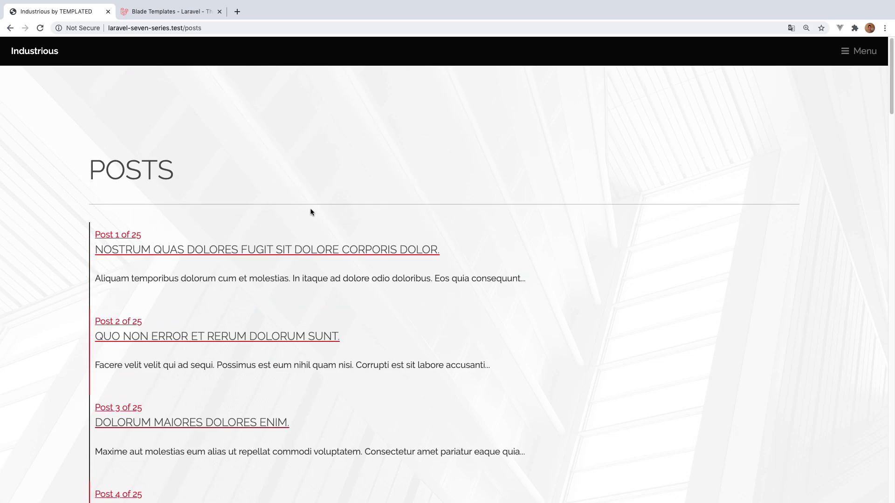
{"action": "mouse_move", "coordinate": [148, 84]}
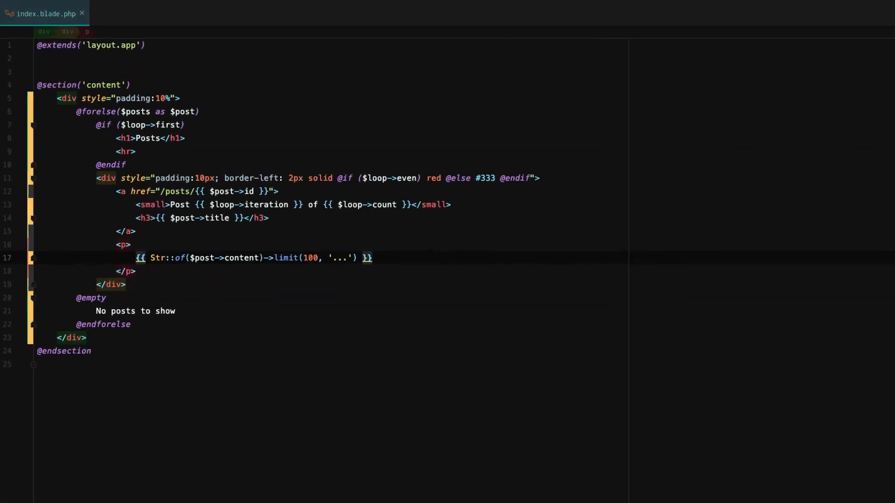
{"action": "left_click", "coordinate": [168, 216]}
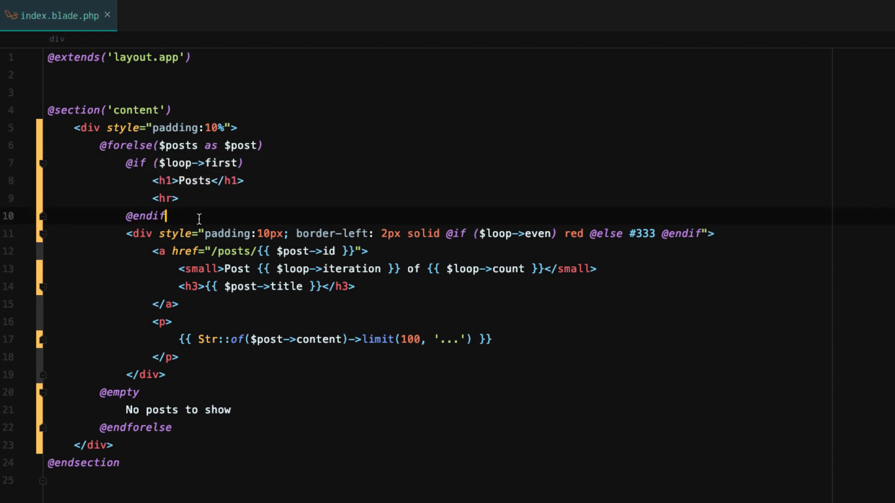
{"action": "left_click", "coordinate": [239, 127]}
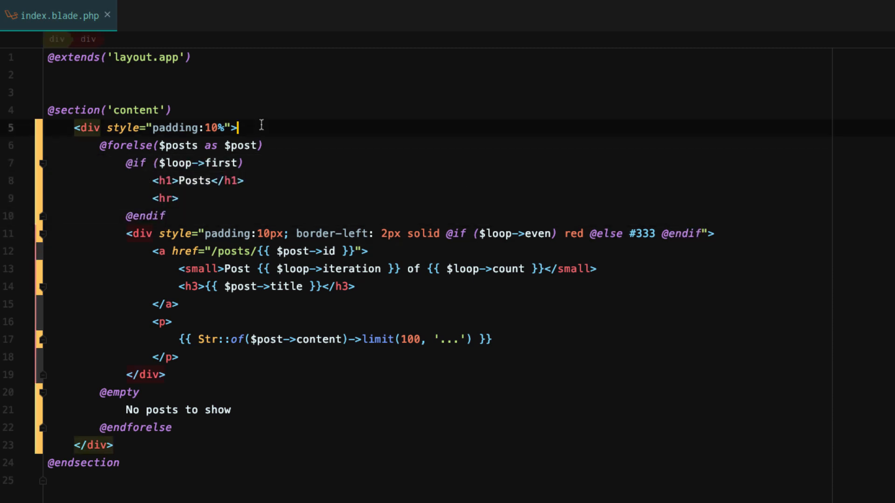
{"action": "left_click", "coordinate": [114, 163]}
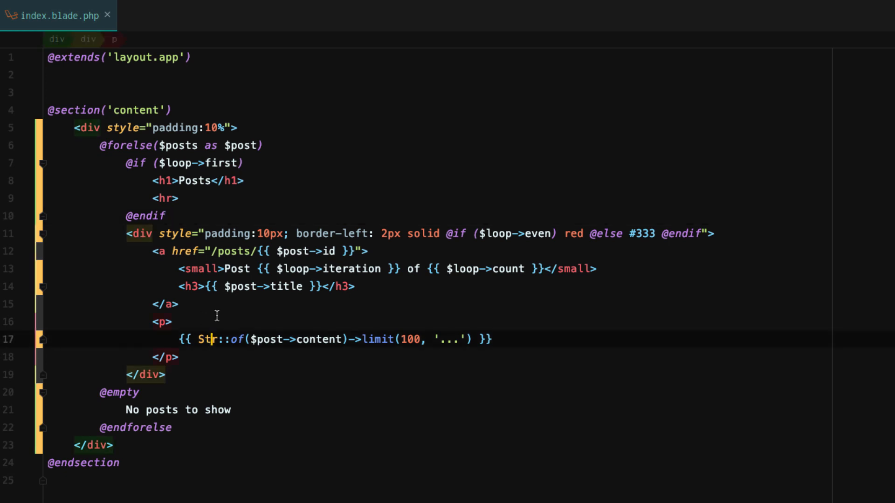
{"action": "type", "text": "@js"}
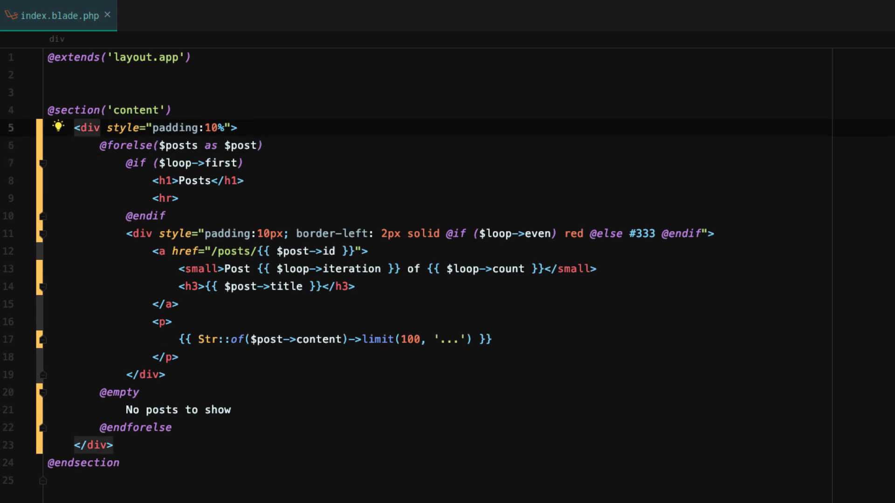
{"action": "type", "text": "@while"}
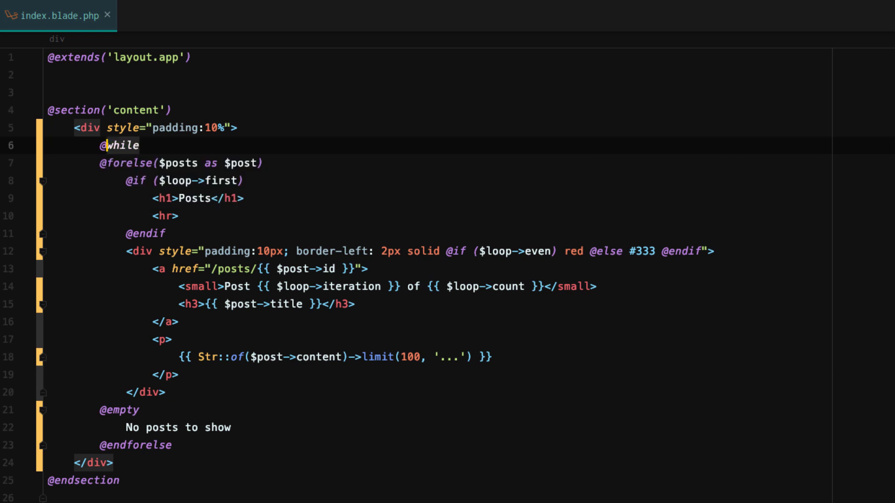
{"action": "type", "text": "@for"}
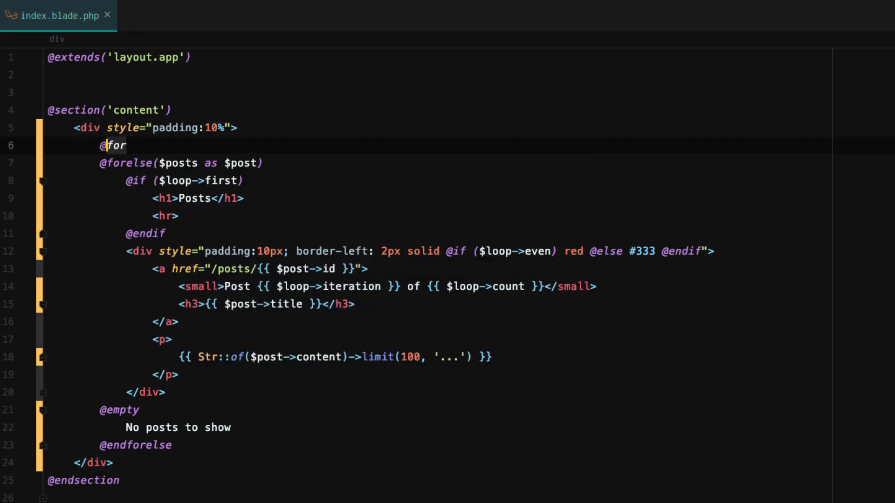
{"action": "type", "text": "switch"}
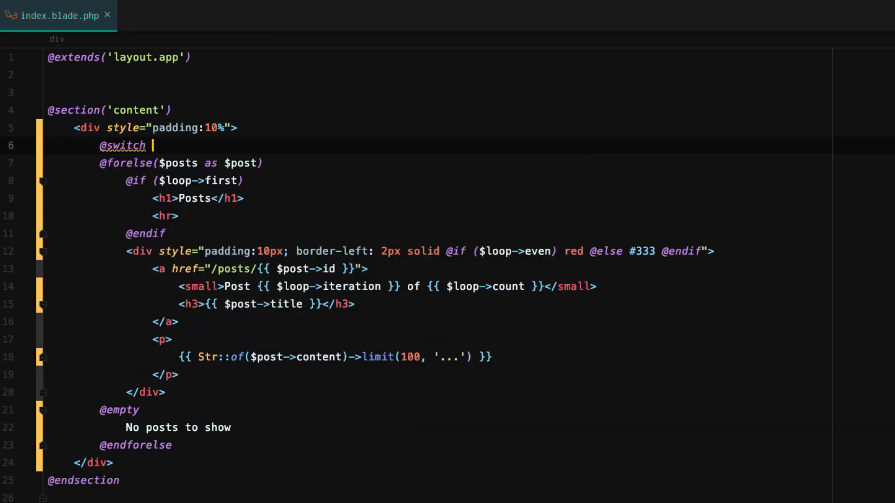
{"action": "type", "text": "@endswich"}
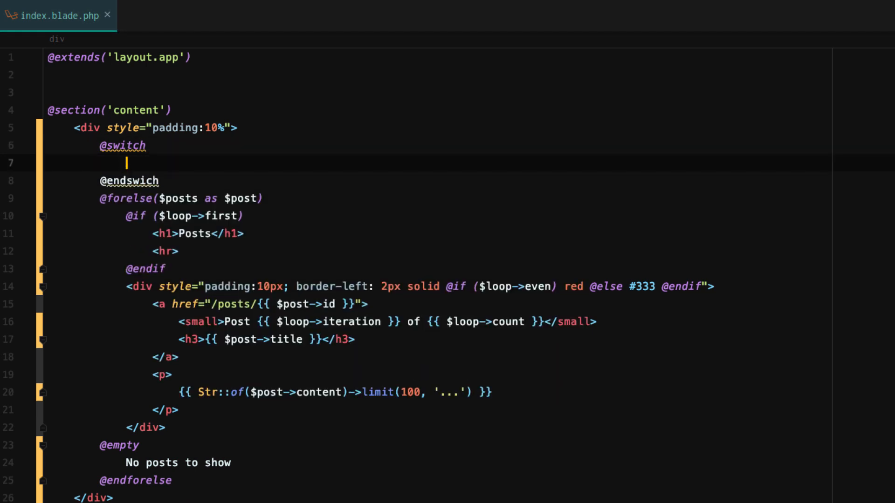
{"action": "type", "text": "@case(e"}
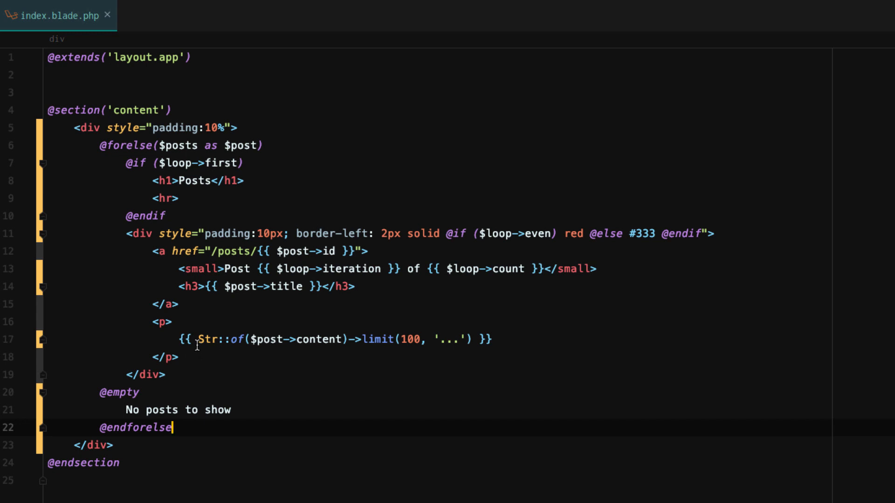
{"action": "left_click", "coordinate": [250, 338]}
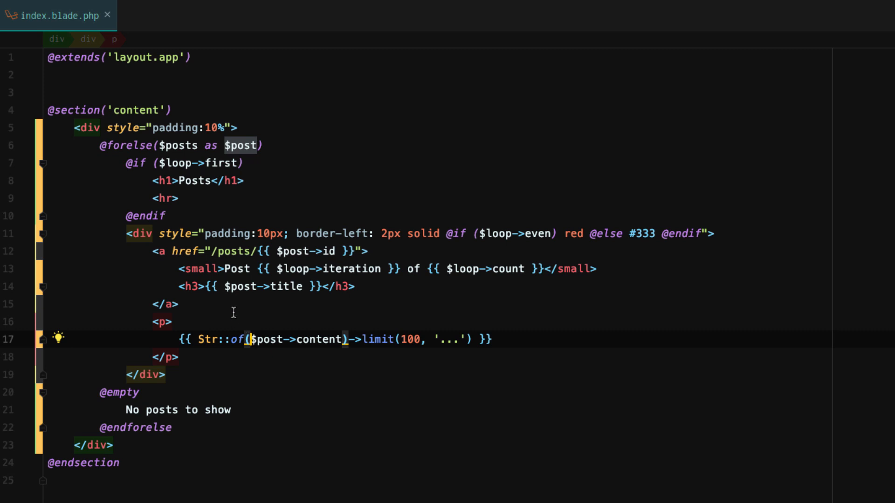
{"action": "left_click", "coordinate": [179, 304]}
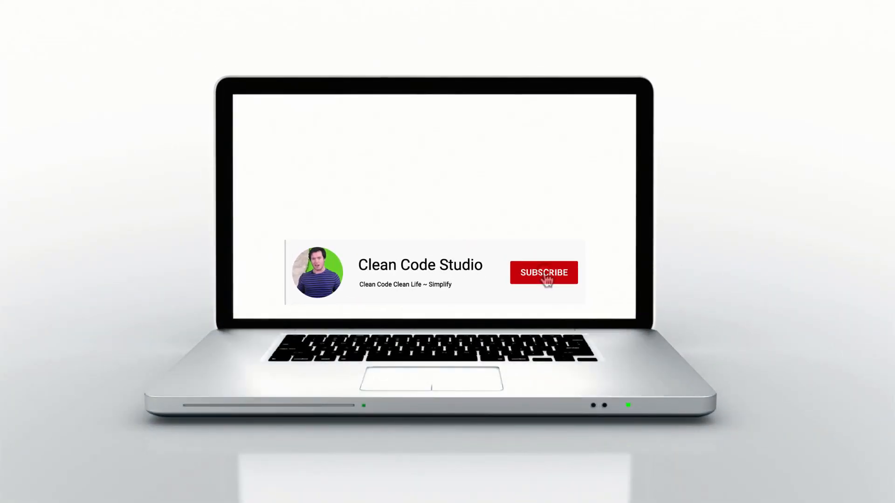
{"action": "left_click", "coordinate": [543, 273]}
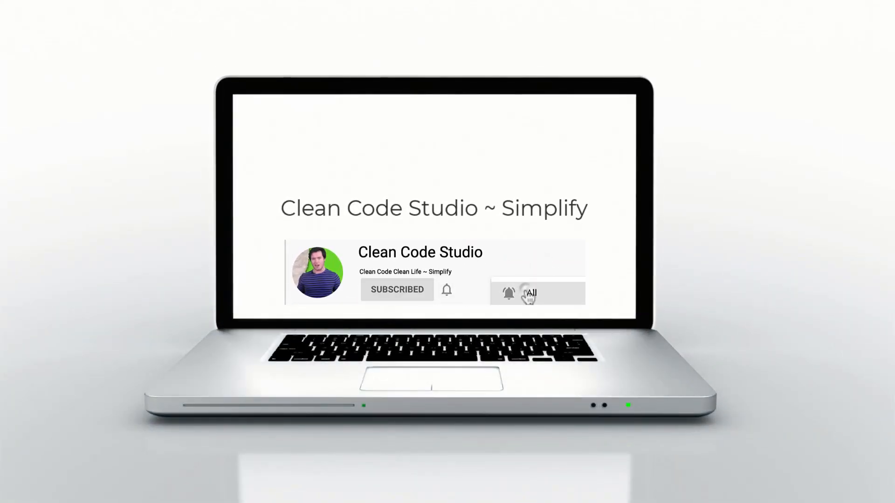